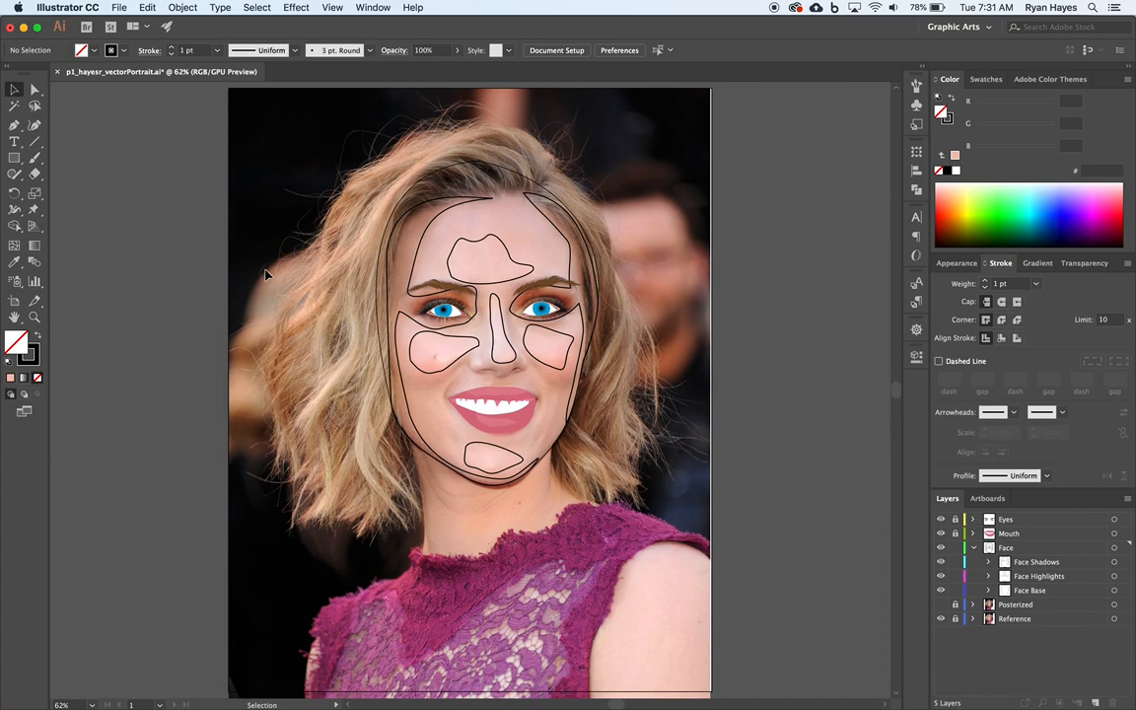
mouse_move(345, 252)
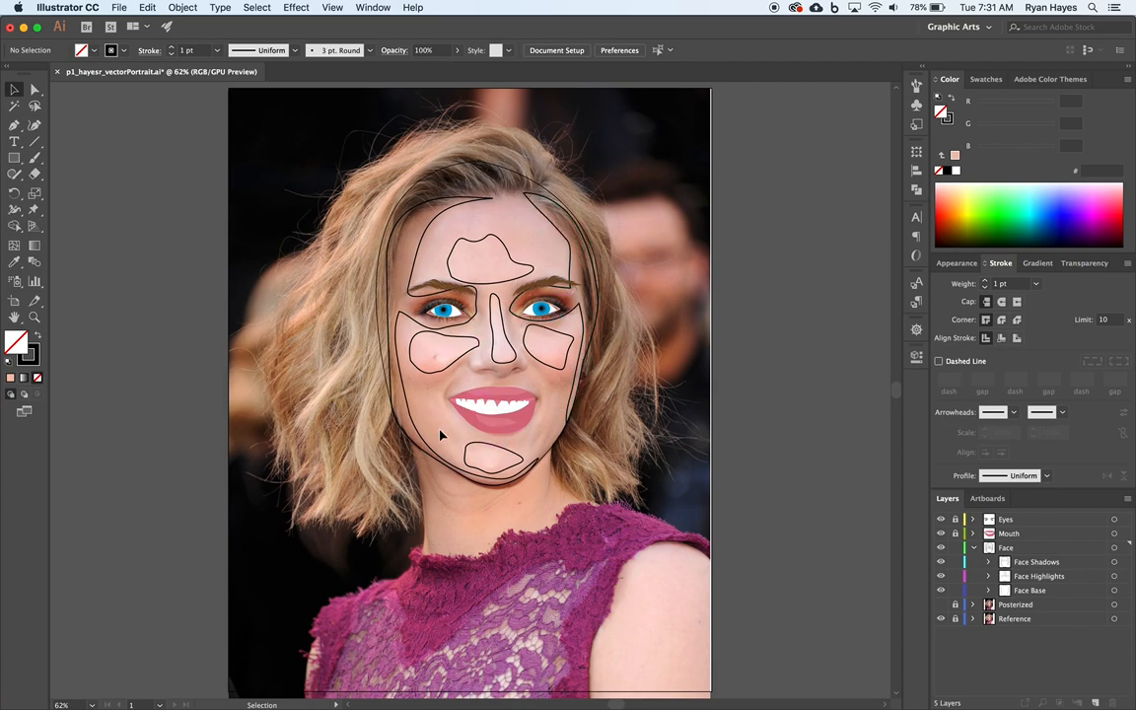
mouse_move(438, 502)
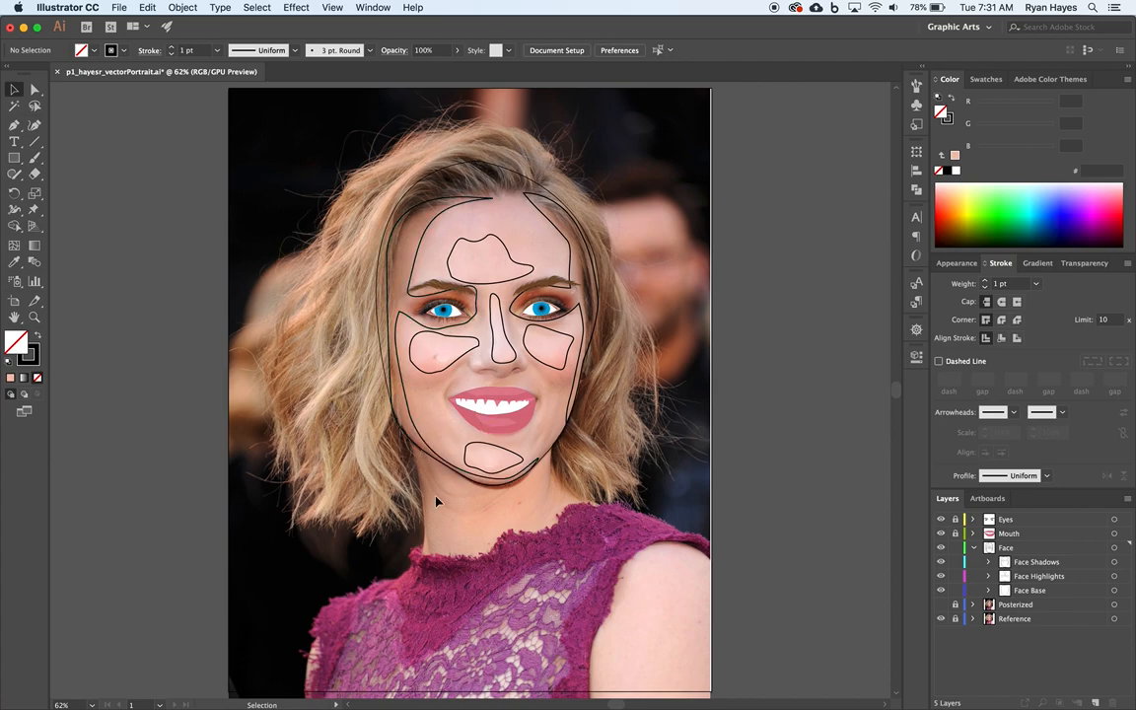
mouse_move(405, 554)
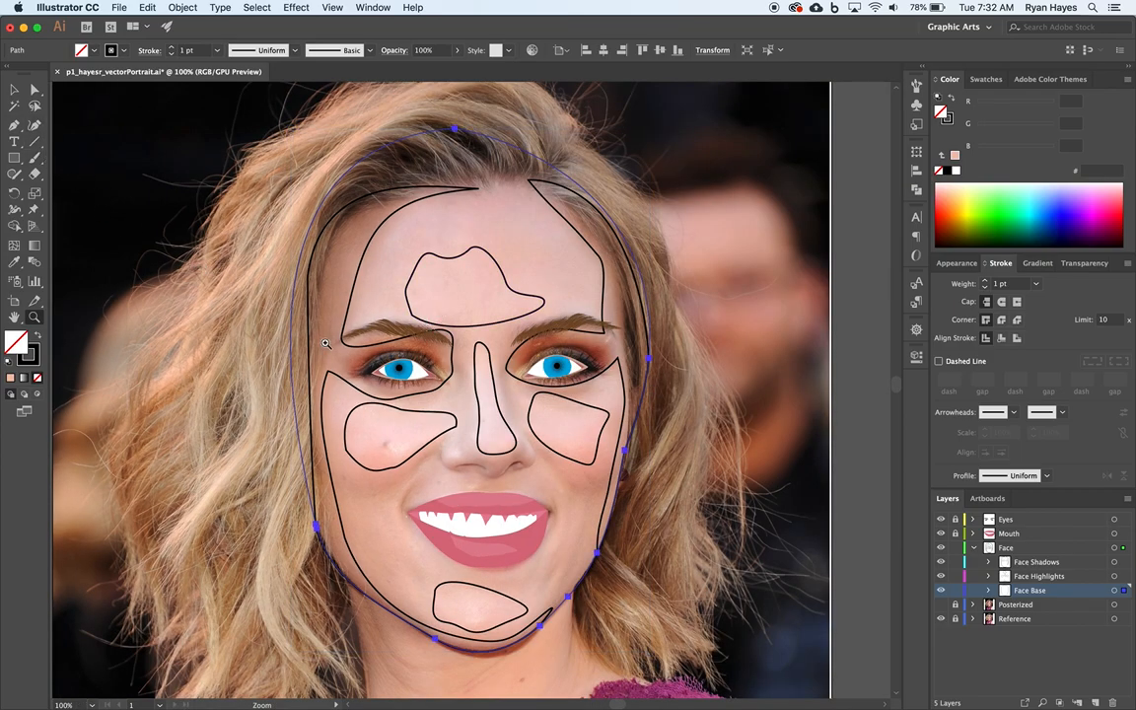
mouse_move(402, 382)
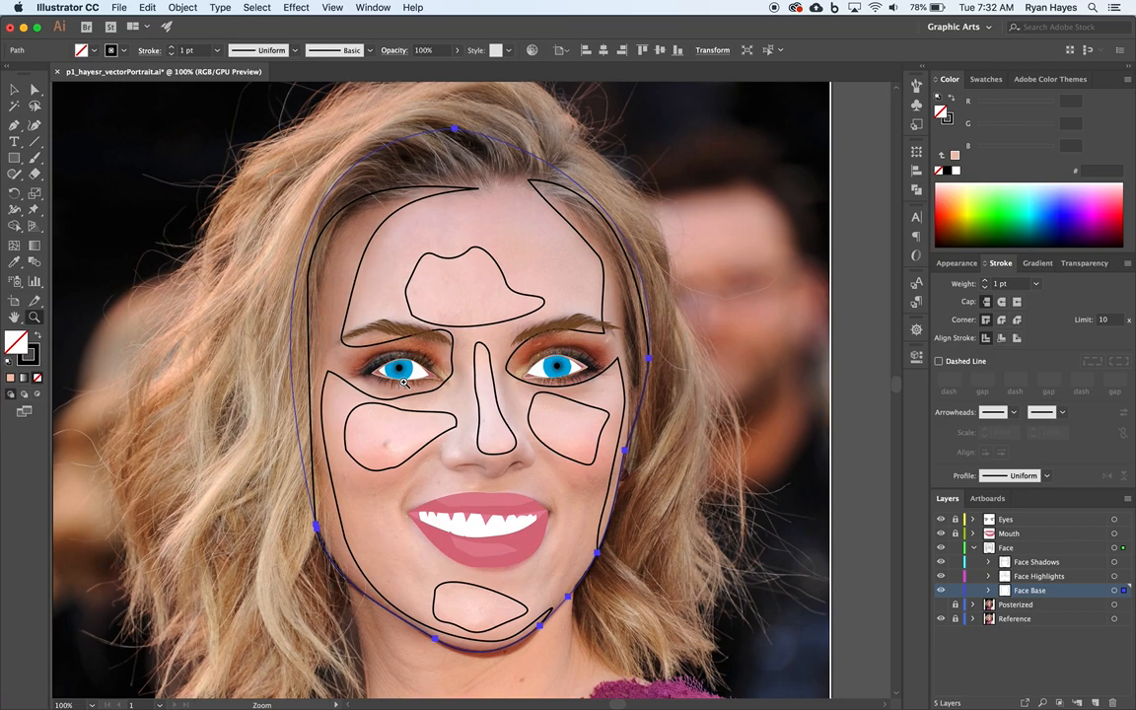
mouse_move(350, 488)
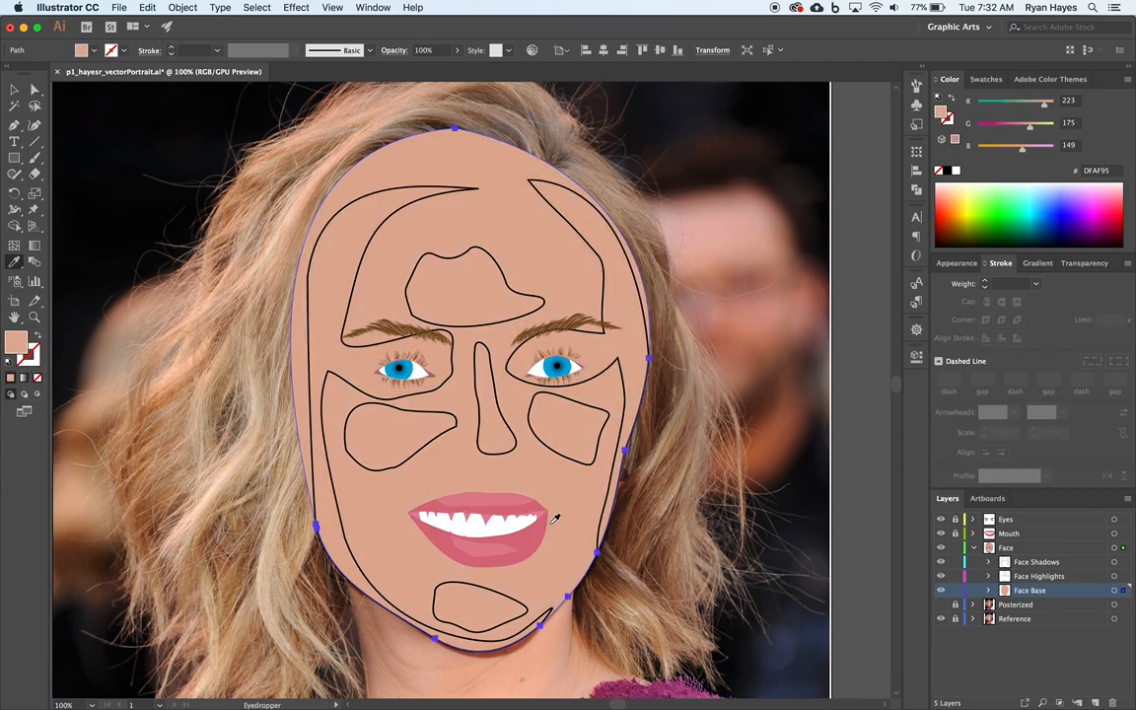
mouse_move(858, 351)
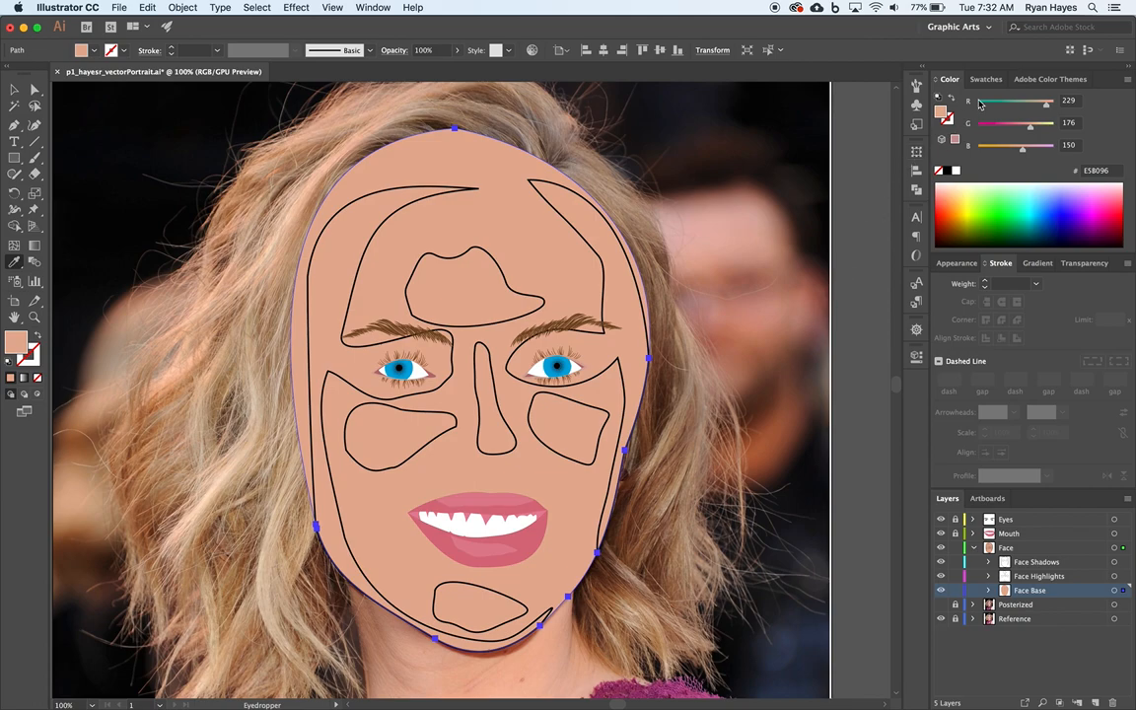
Show the document's saved swatches.
left_click(981, 78)
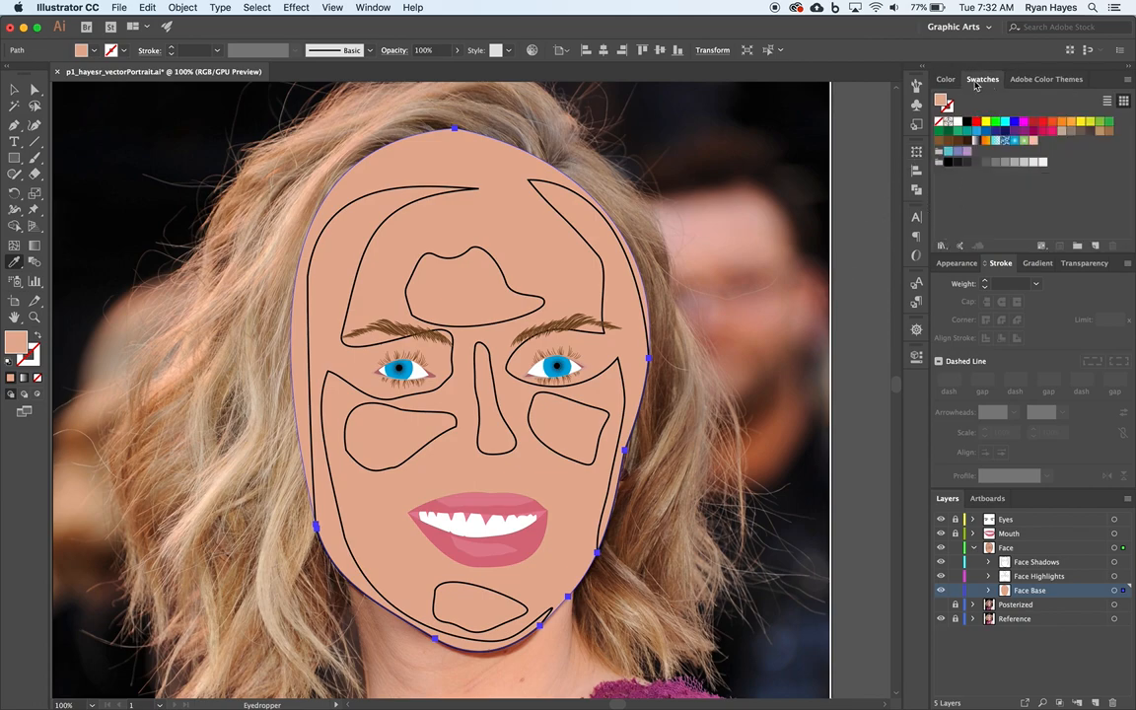
mouse_move(941, 245)
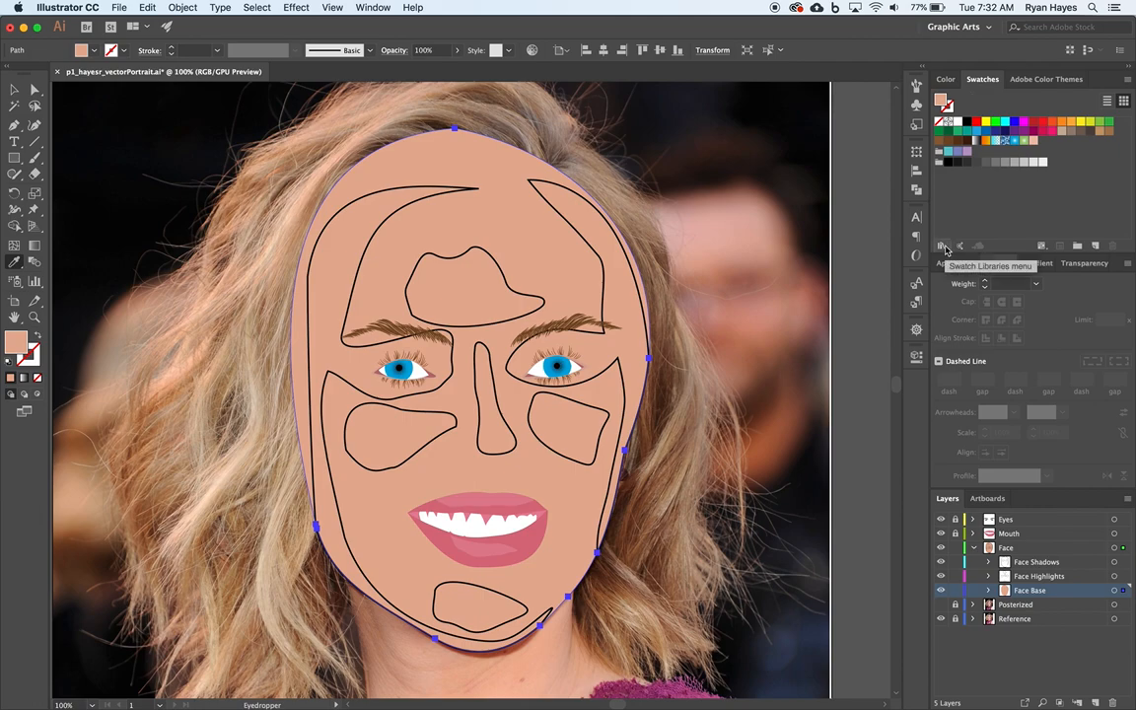
Add a peach tone group from the Skintones swatch library, then close the library.
left_click(941, 246)
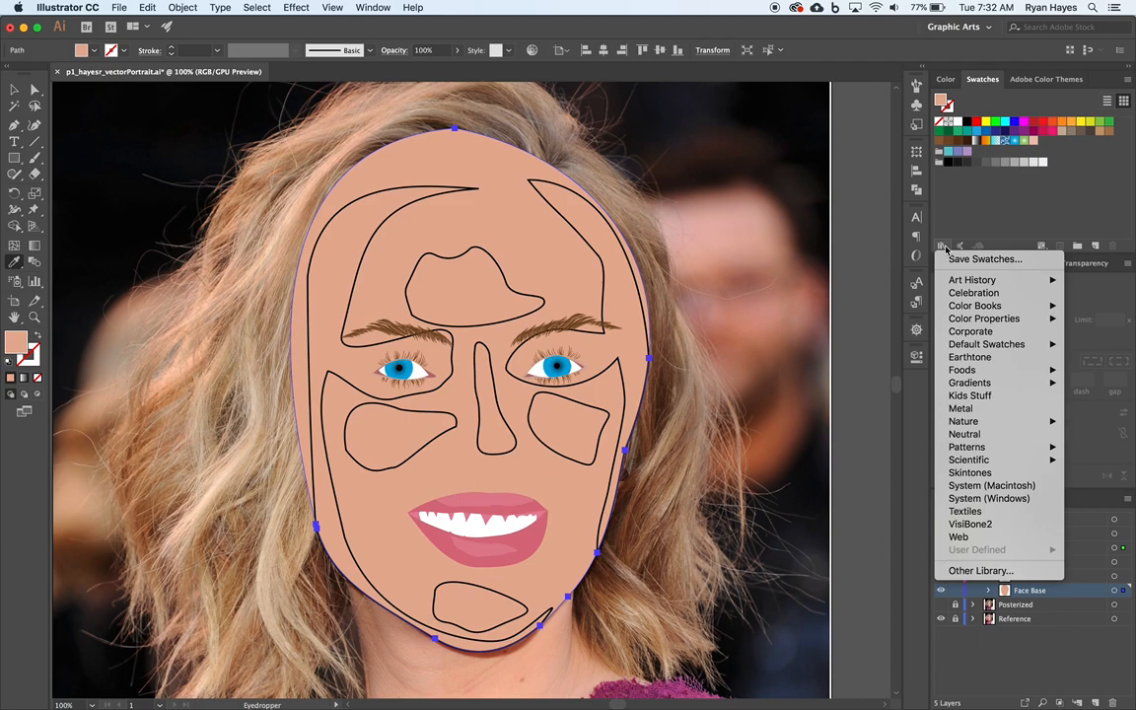
mouse_move(970, 472)
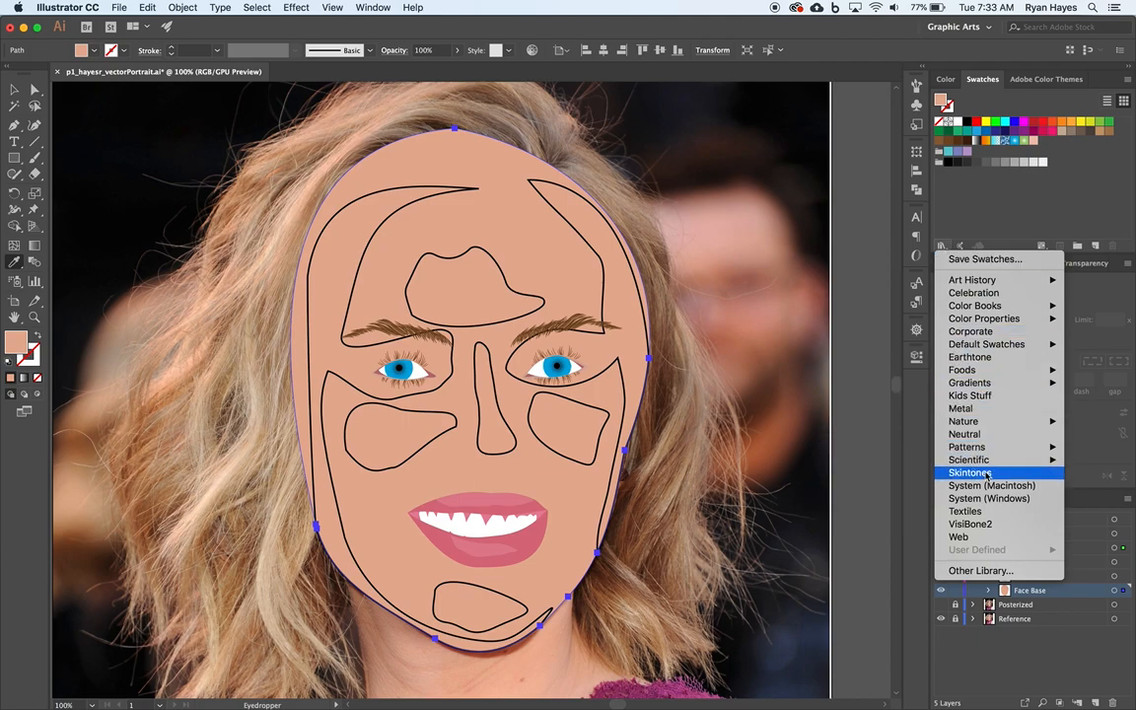
left_click(969, 472)
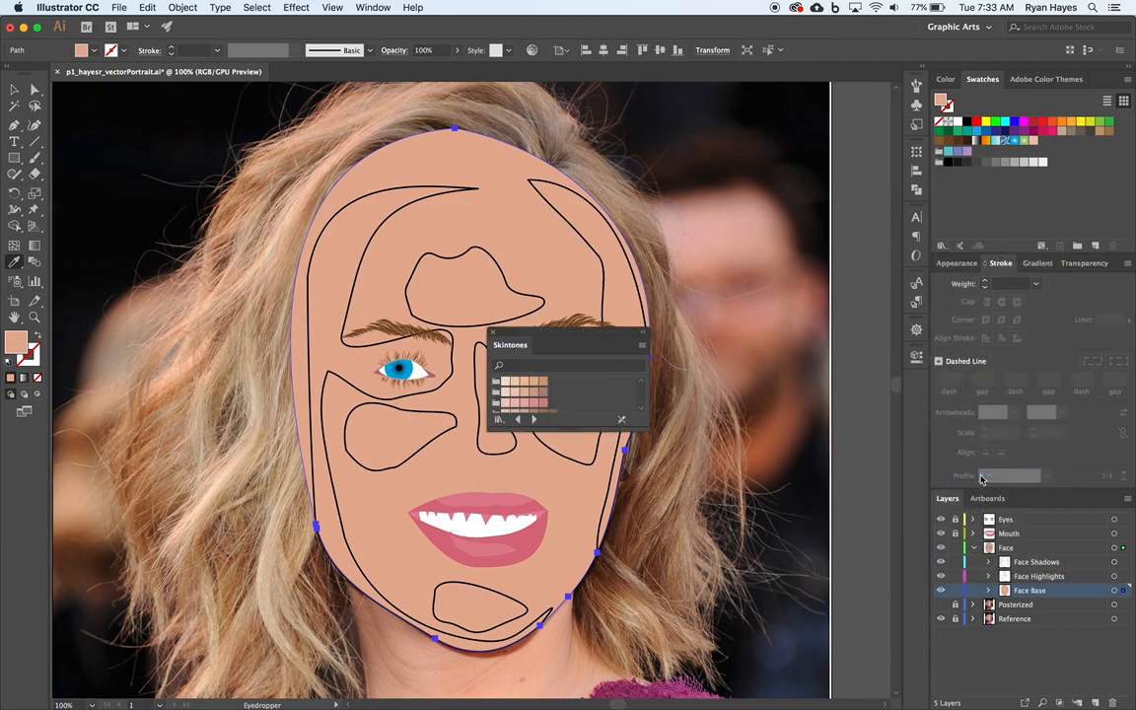
left_click_drag(511, 344, 735, 233)
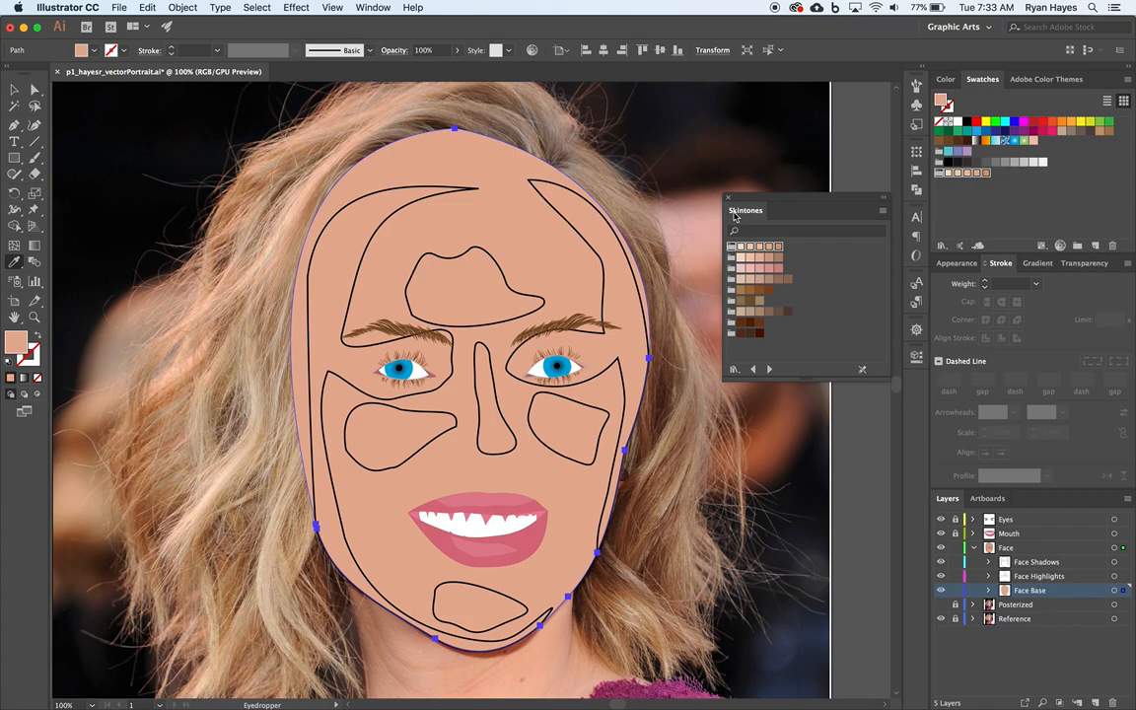
left_click(728, 198)
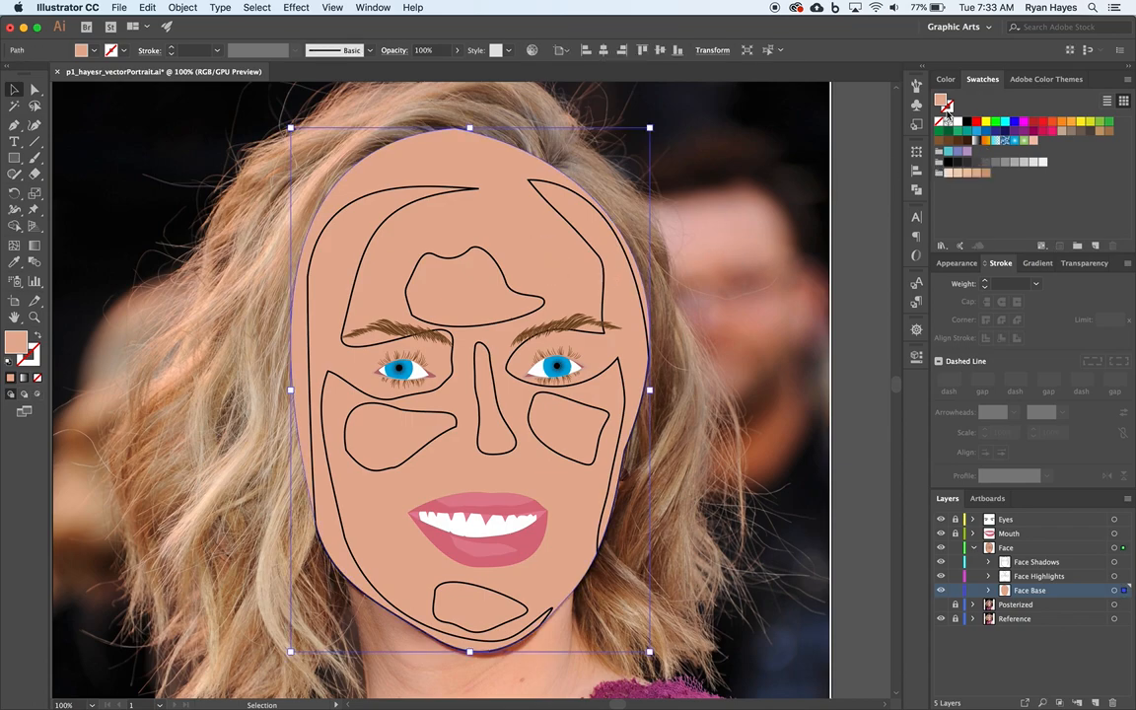
mouse_move(1055, 148)
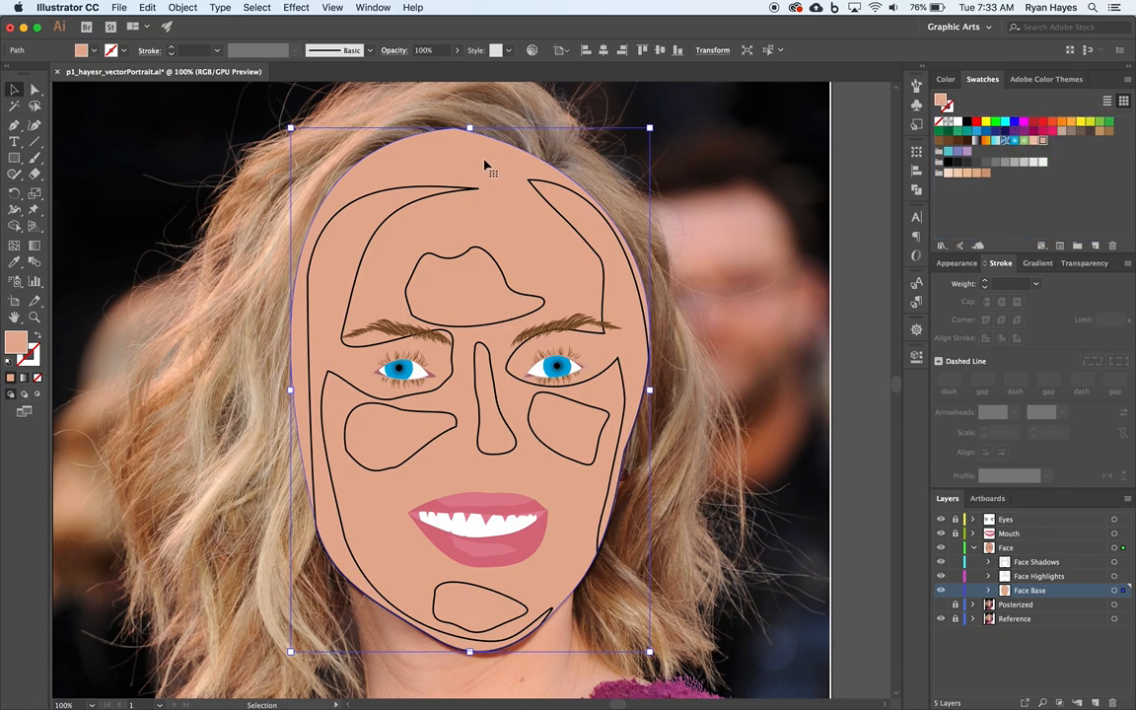
mouse_move(739, 184)
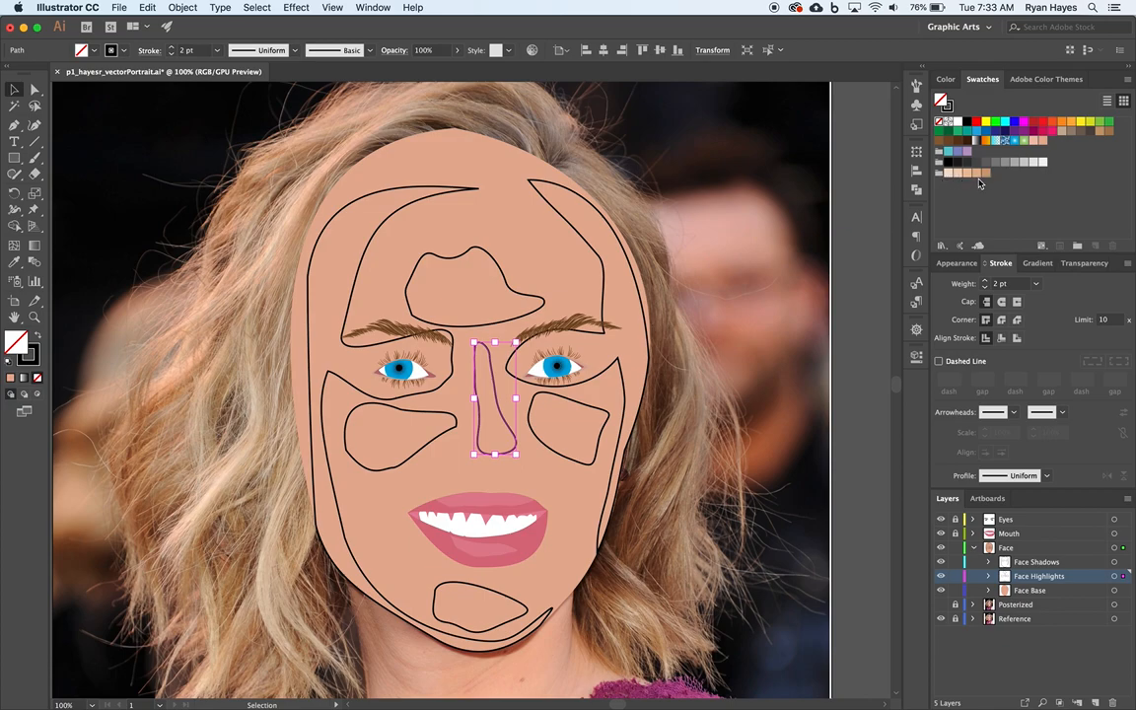
mouse_move(956, 175)
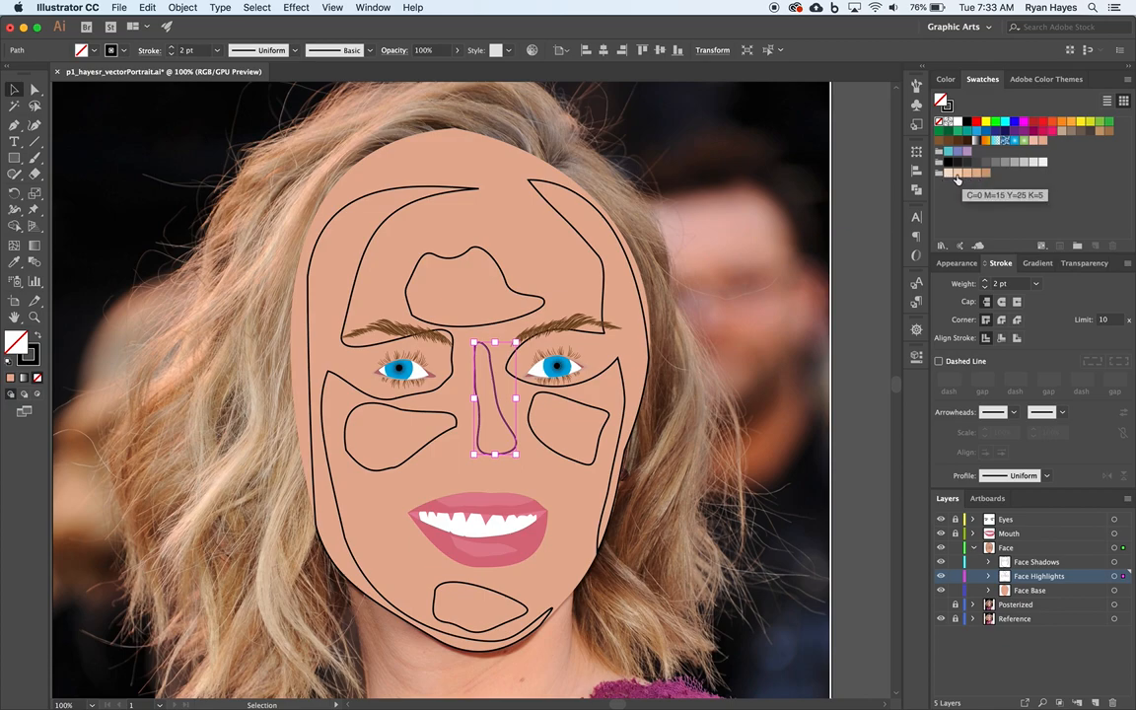
mouse_move(981, 184)
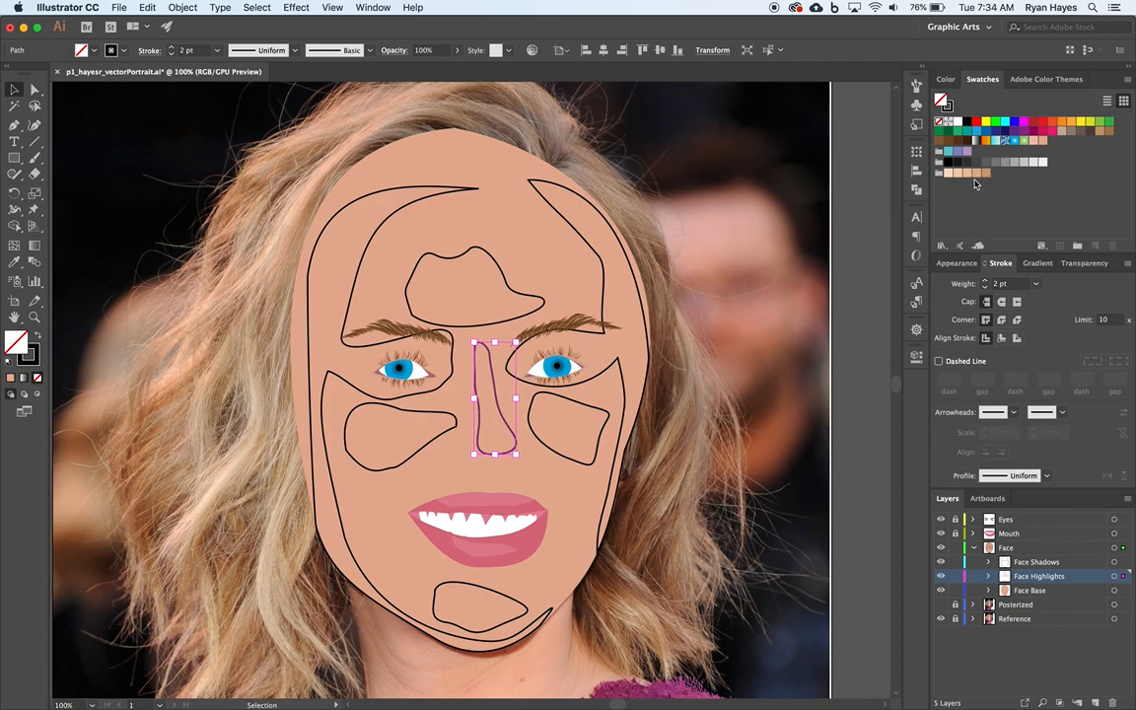
mouse_move(744, 192)
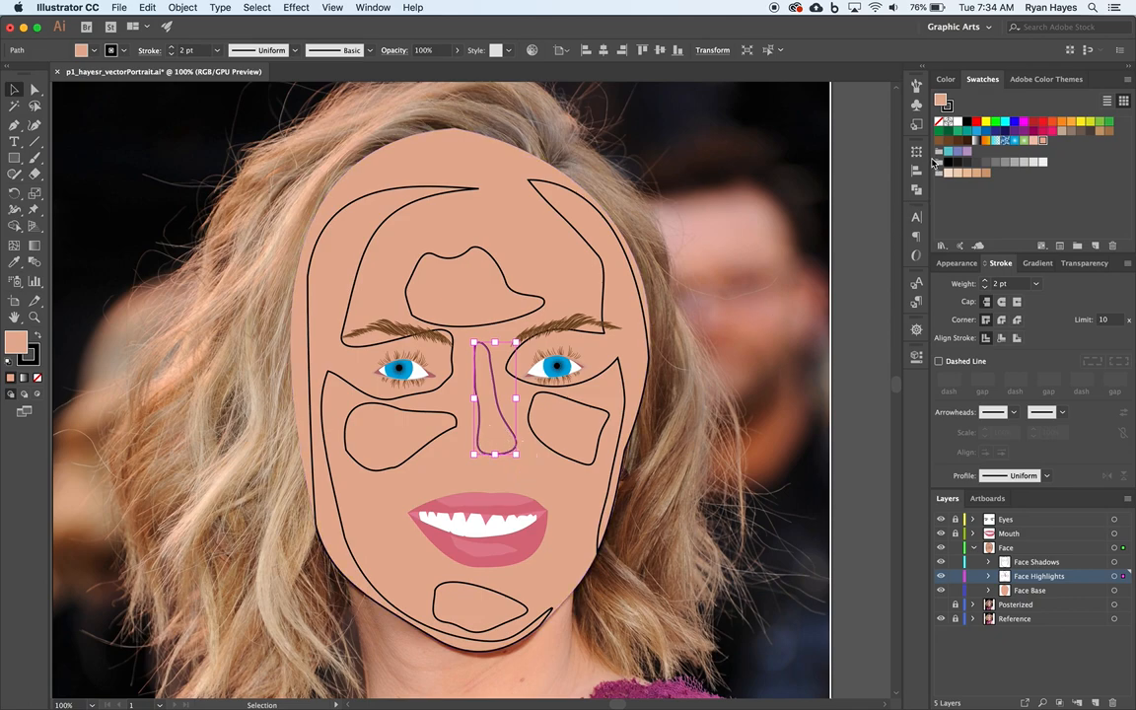
Show the colour sliders for the nose highlight's E5B096 fill.
left_click(945, 79)
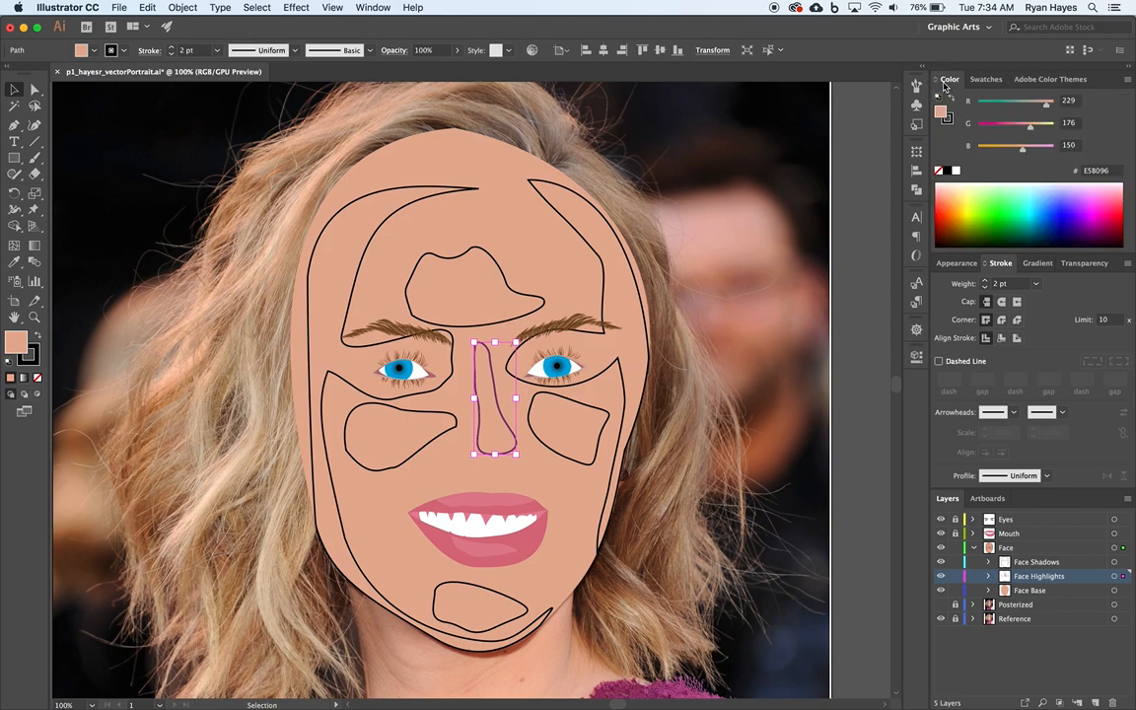
mouse_move(971, 158)
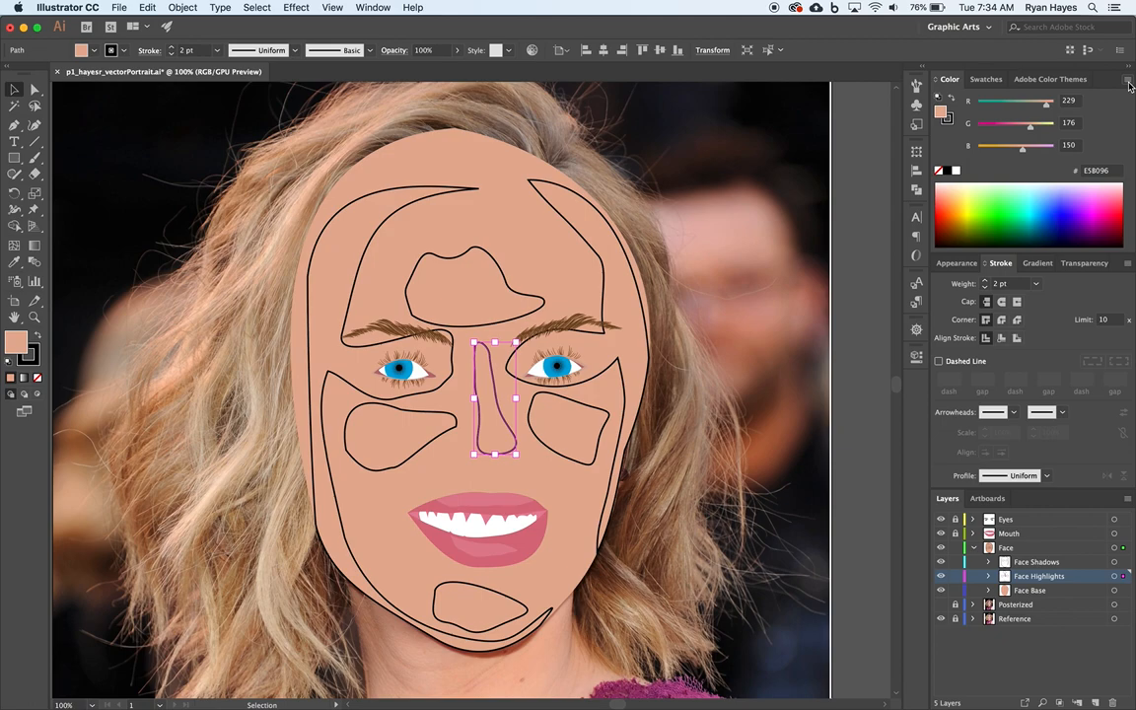
Switch the colour sliders to HSB, reading 19.75°, 34.5%, 89.8%.
left_click(1126, 81)
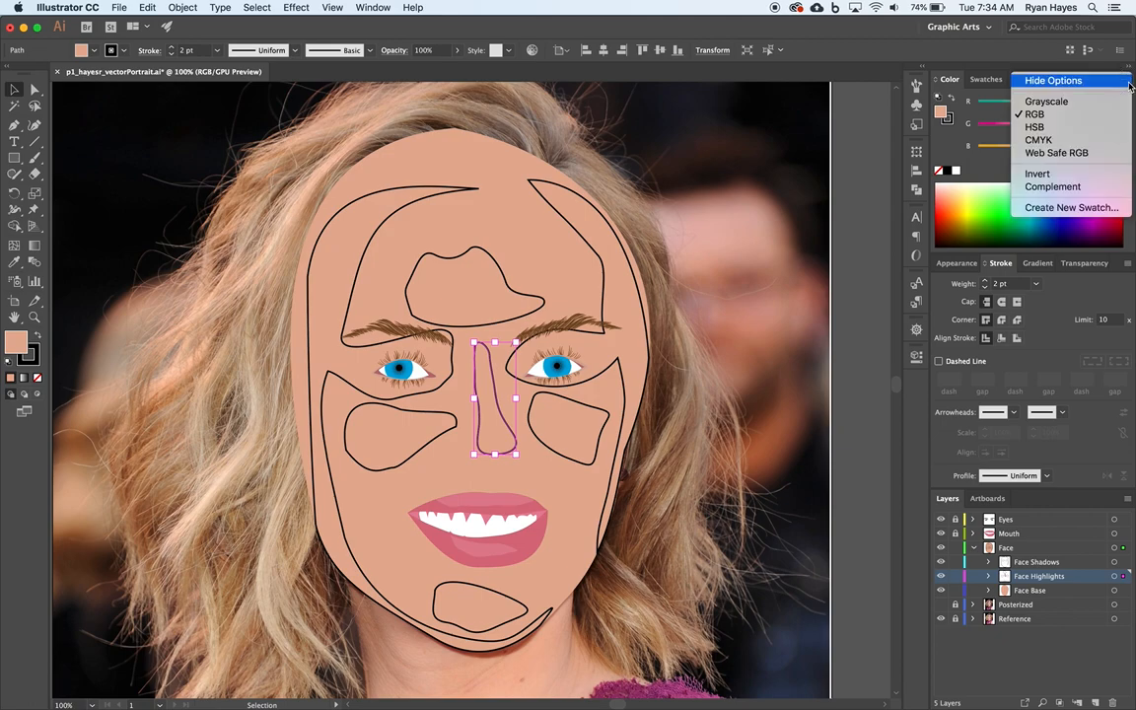
mouse_move(1045, 102)
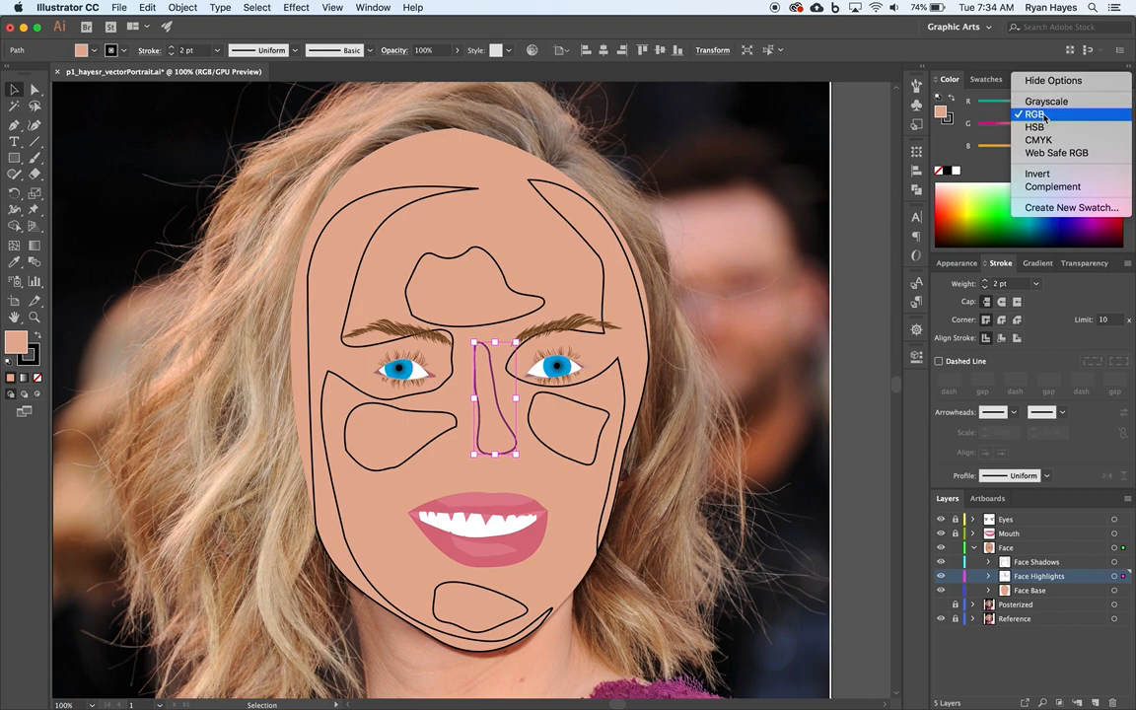
mouse_move(1037, 126)
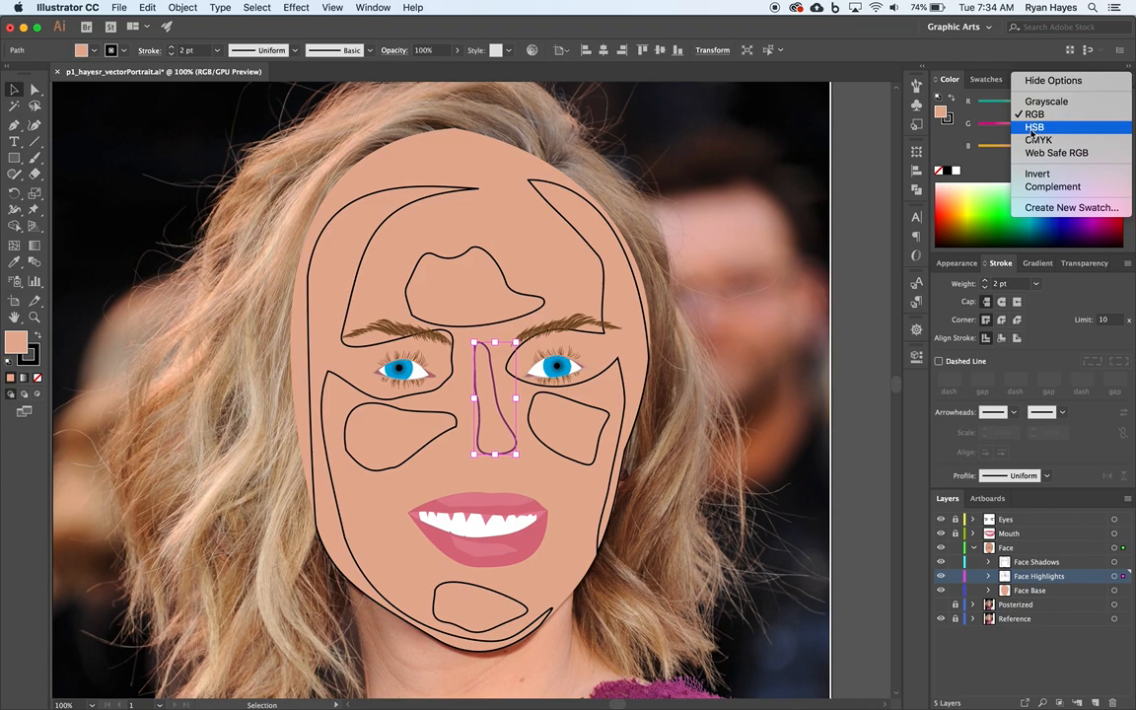
mouse_move(1054, 139)
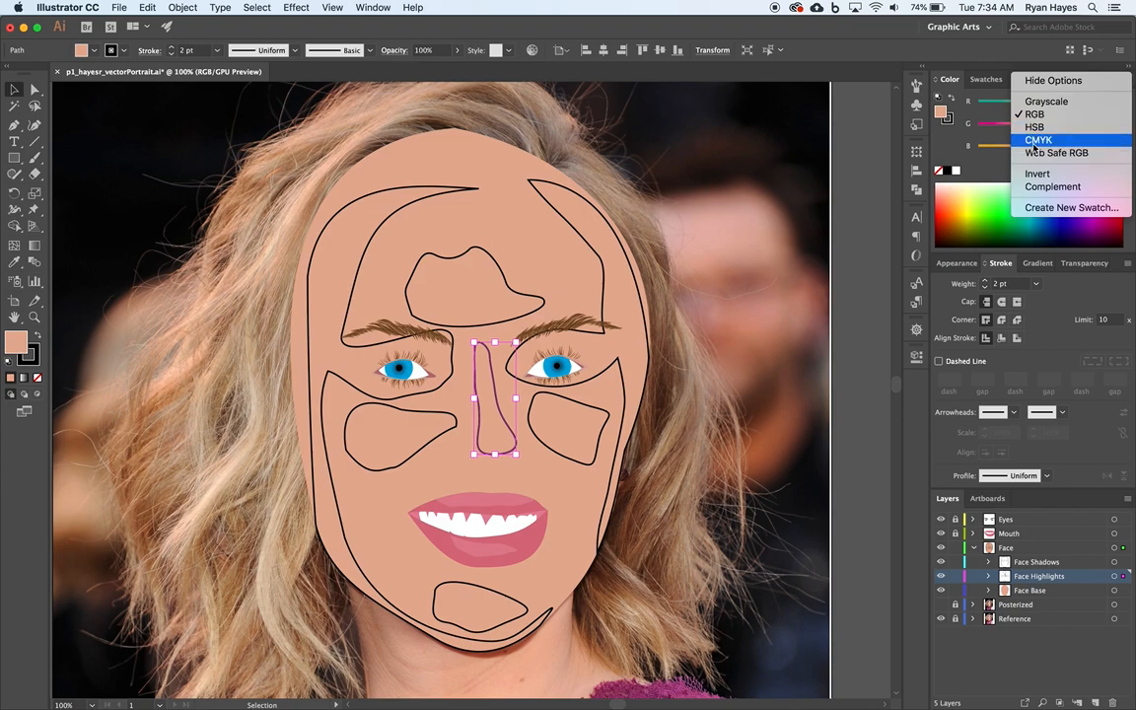
mouse_move(1041, 139)
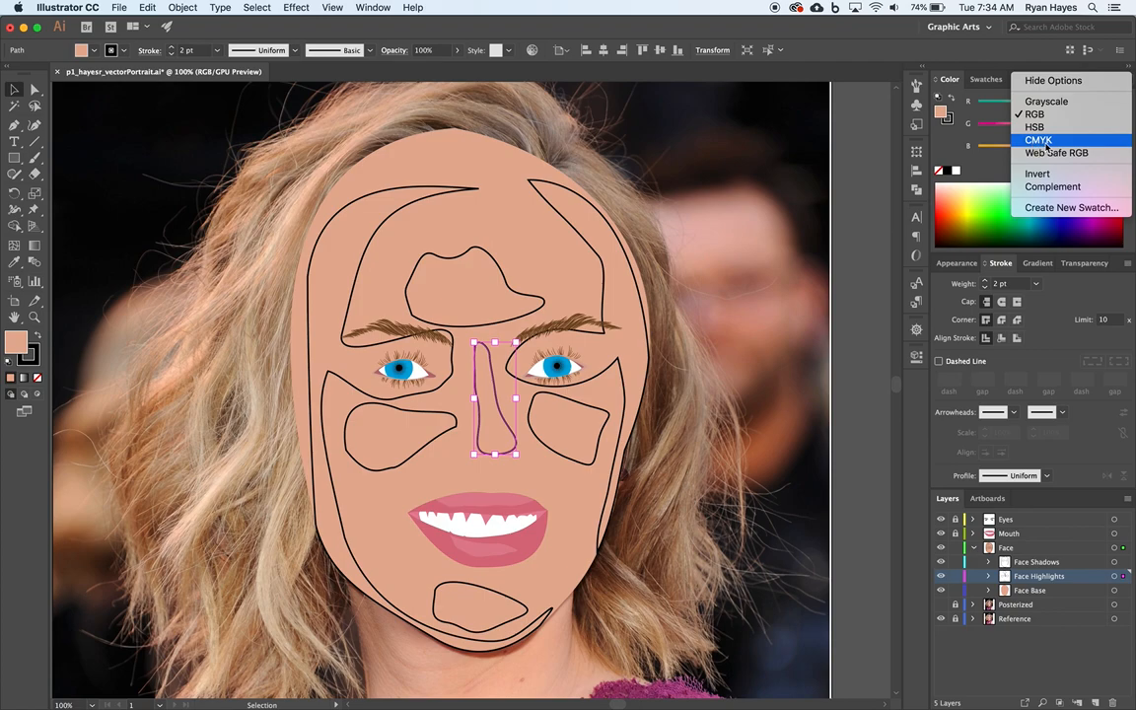
mouse_move(1056, 153)
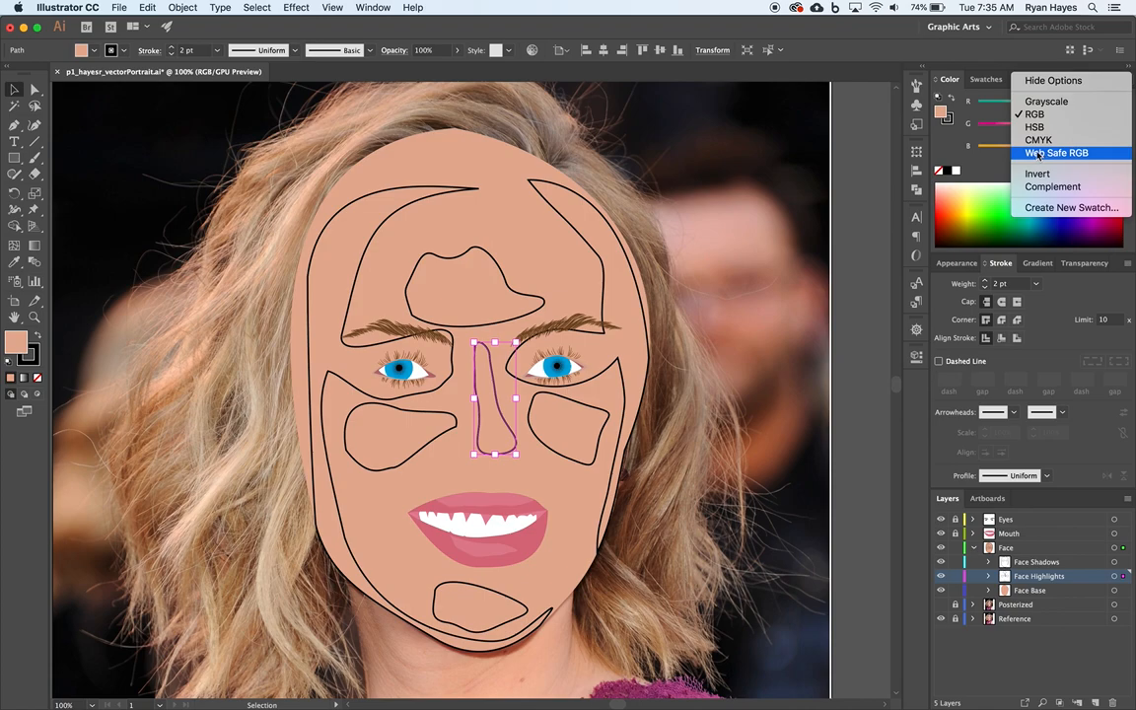
mouse_move(1037, 128)
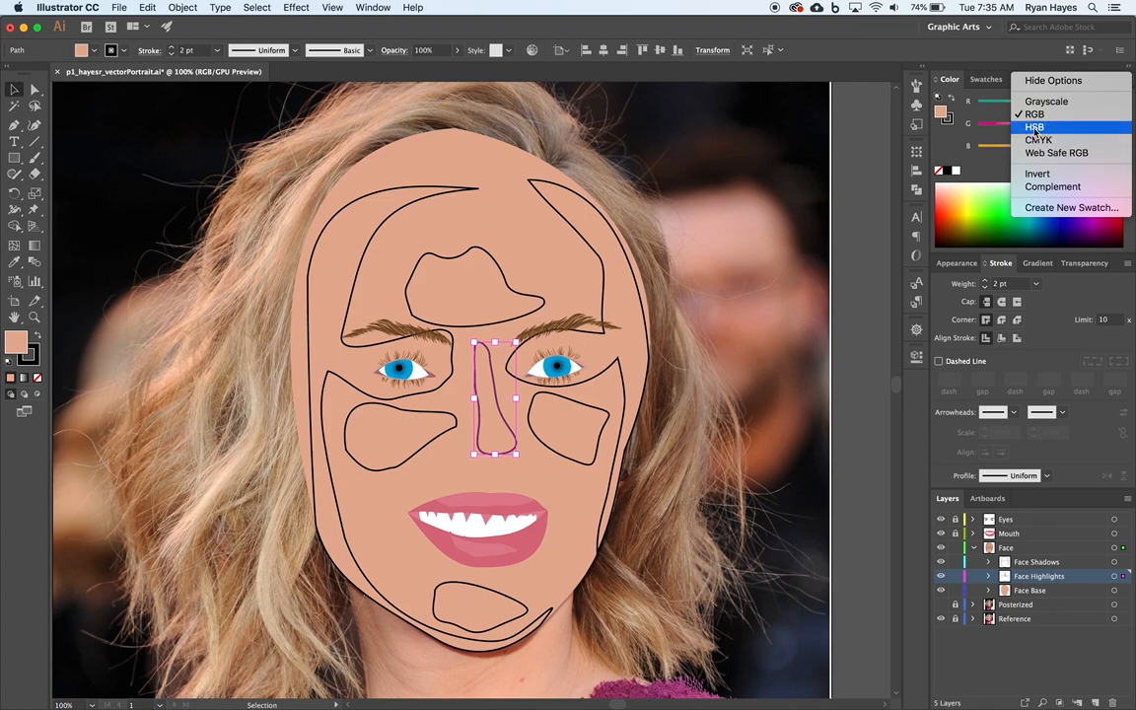
left_click(1035, 127)
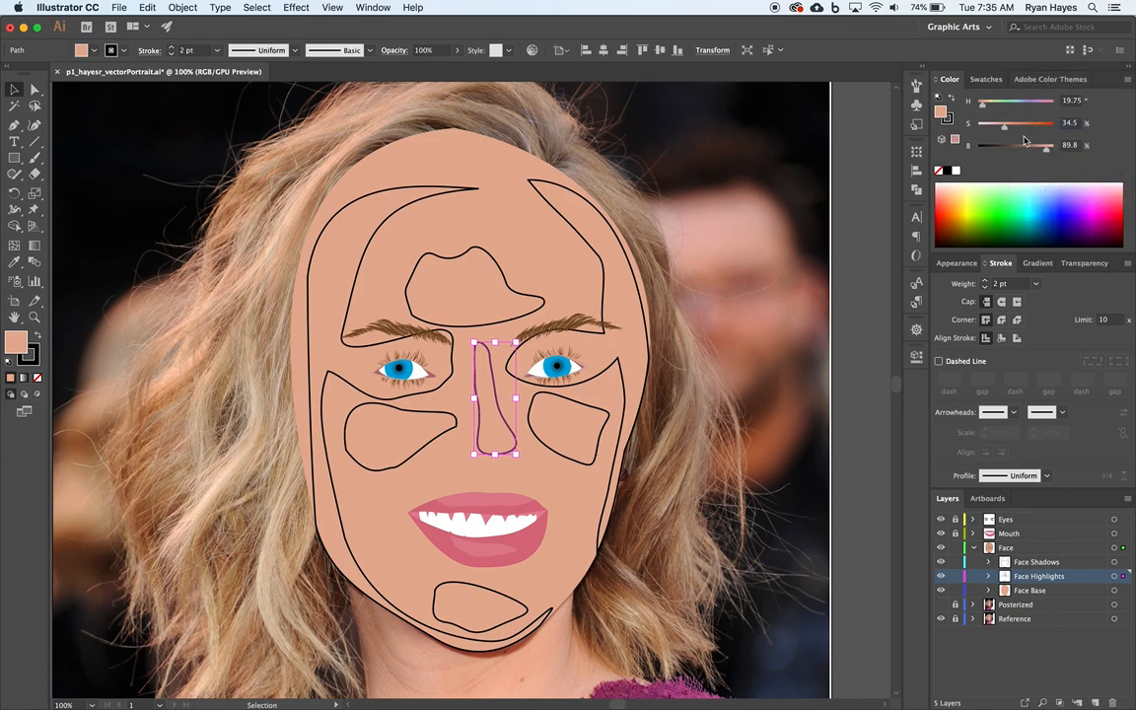
mouse_move(1033, 106)
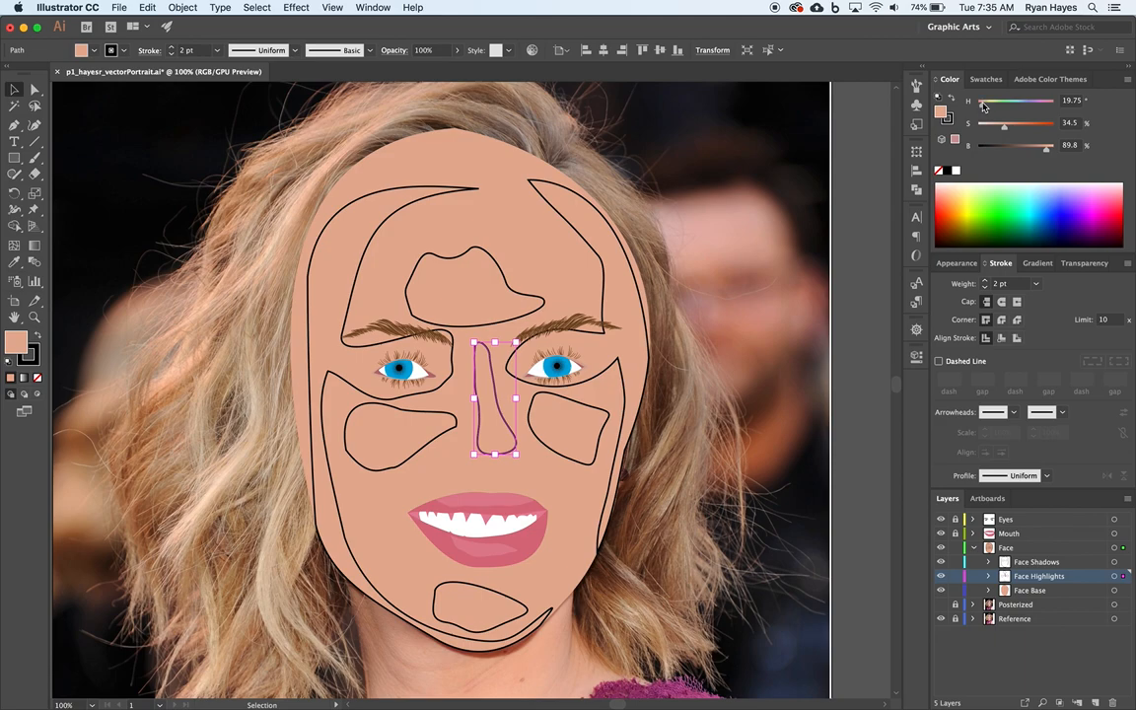
mouse_move(1001, 155)
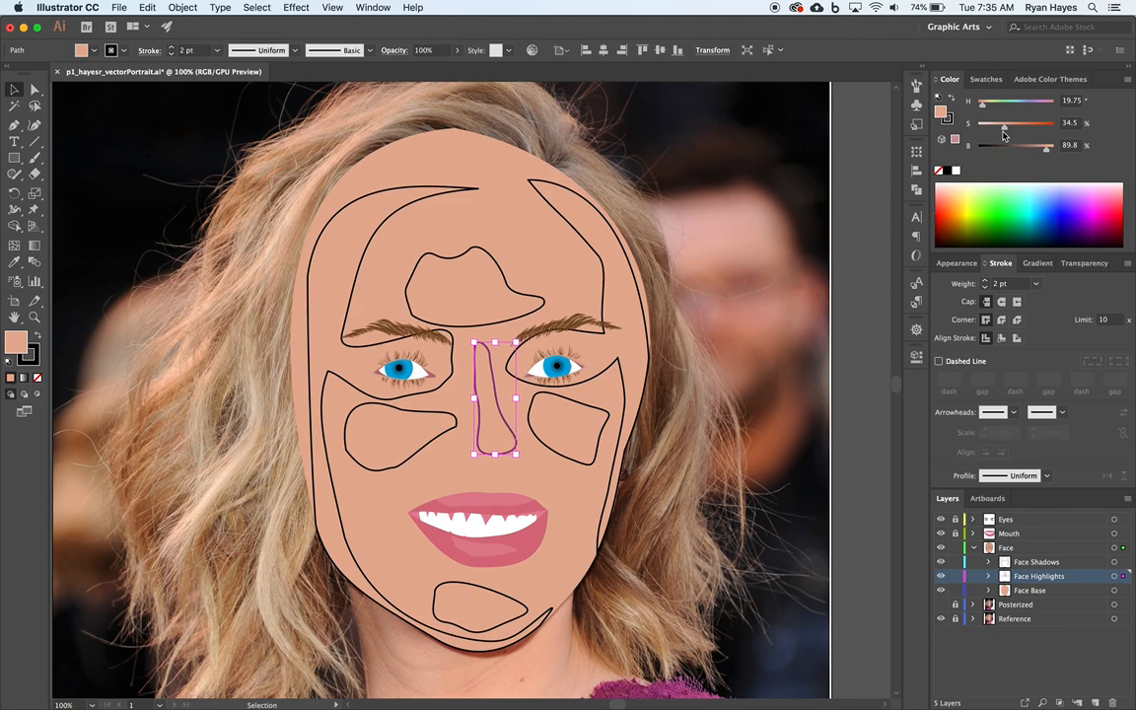
Lower the S slider and raise the B slider to lighten the highlight fill.
left_click_drag(1015, 122, 1003, 122)
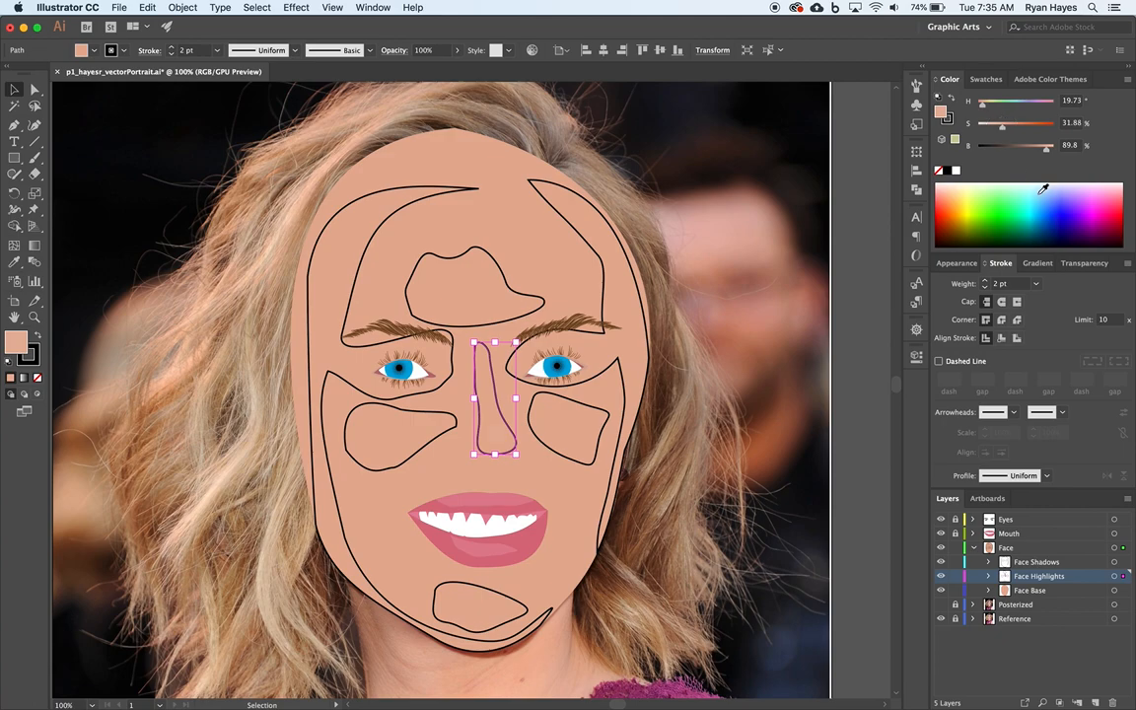
left_click_drag(1045, 145, 1047, 145)
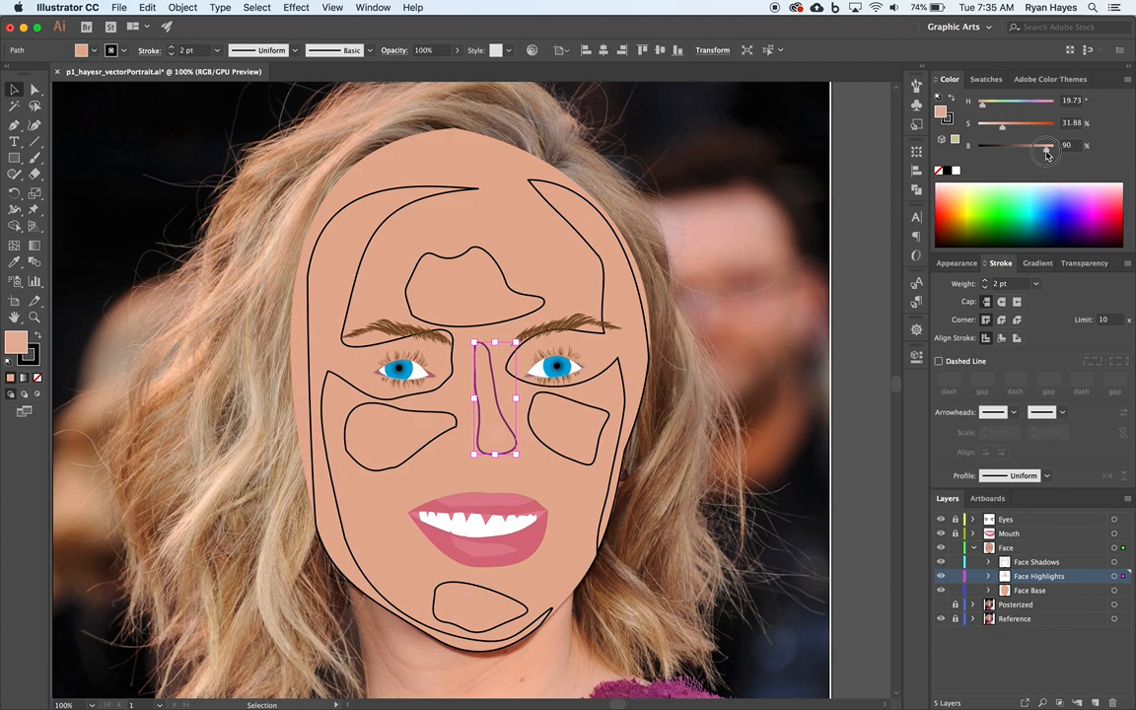
left_click_drag(1045, 145, 1047, 145)
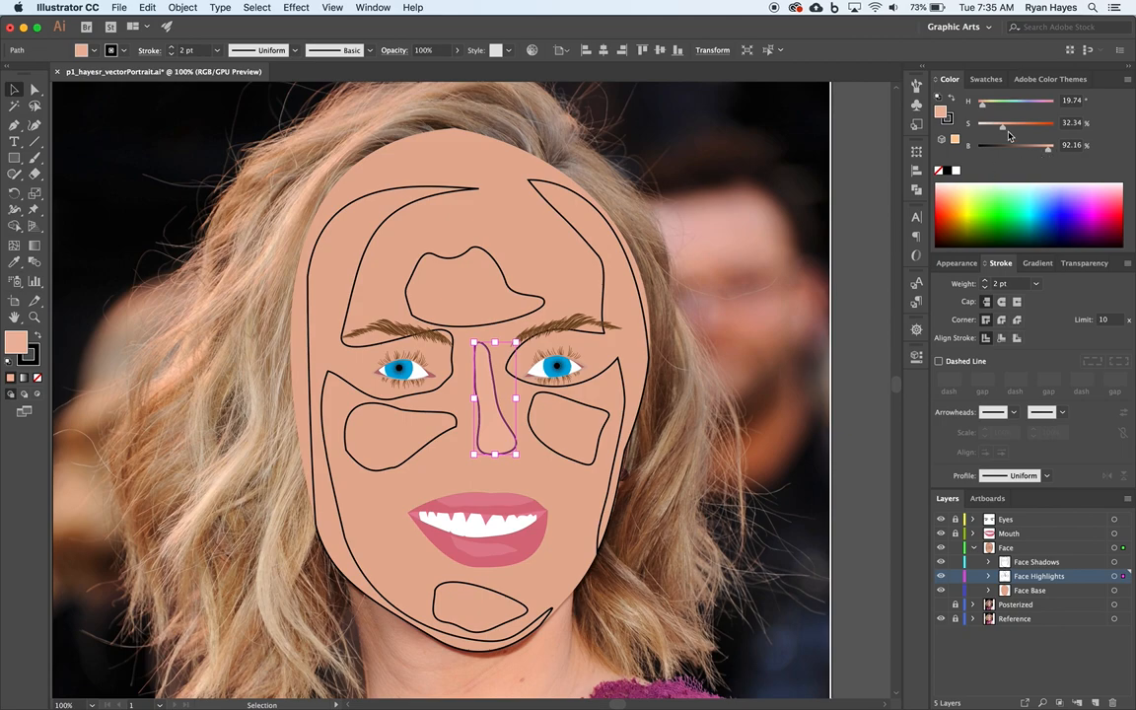
left_click_drag(1003, 122, 1003, 129)
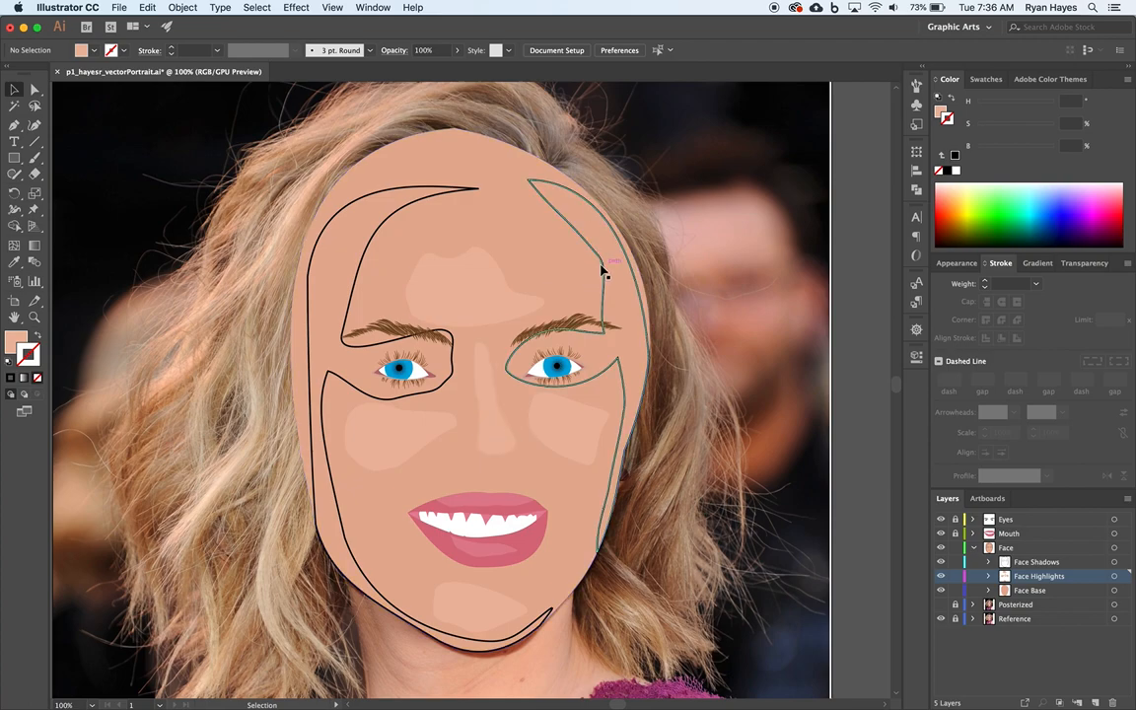
Darken the right-side shadow shape's fill by lowering its B slider, then deselect it.
left_click(606, 276)
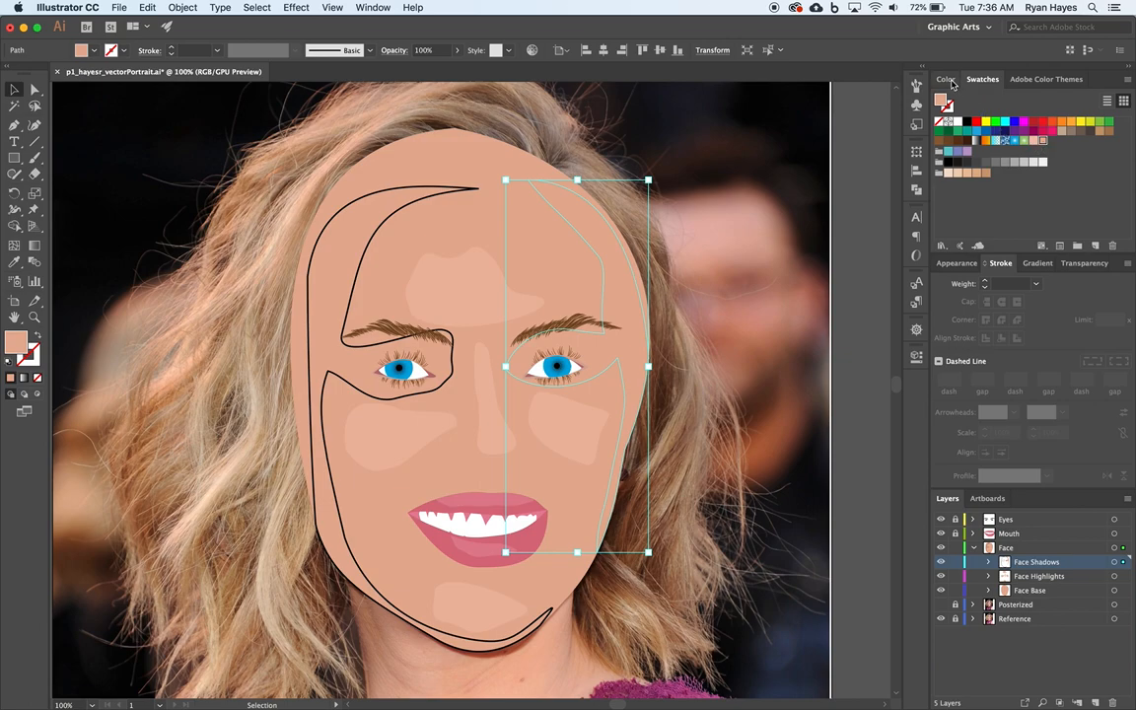
left_click(940, 79)
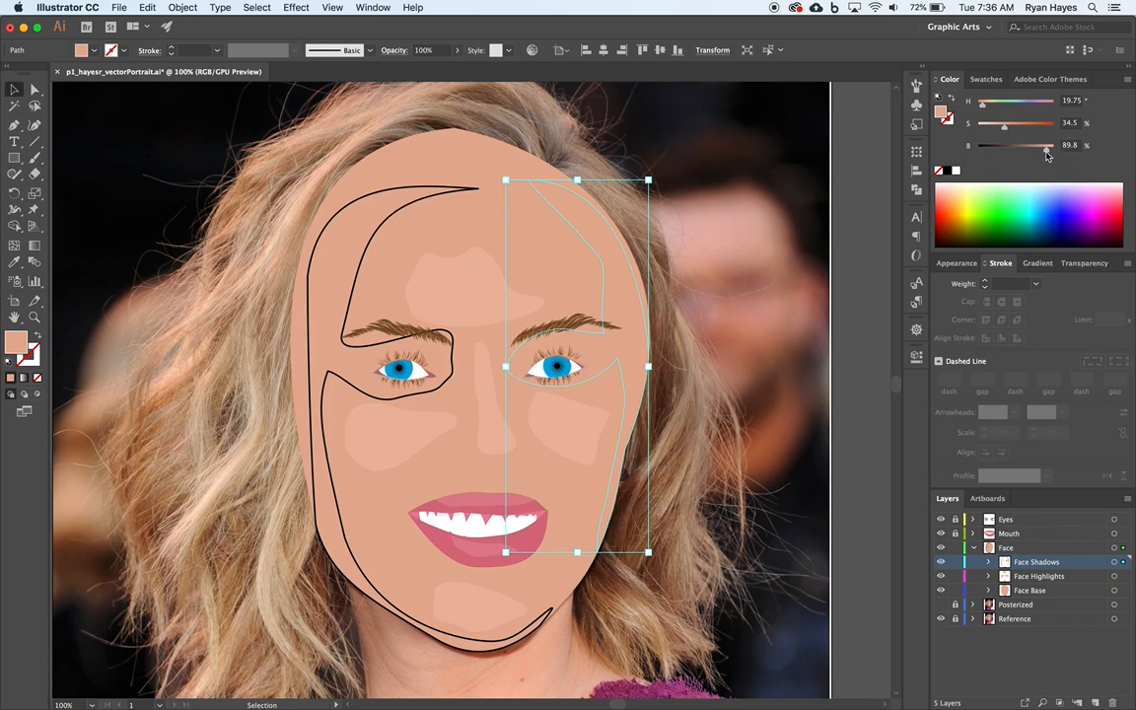
left_click_drag(1050, 145, 1043, 145)
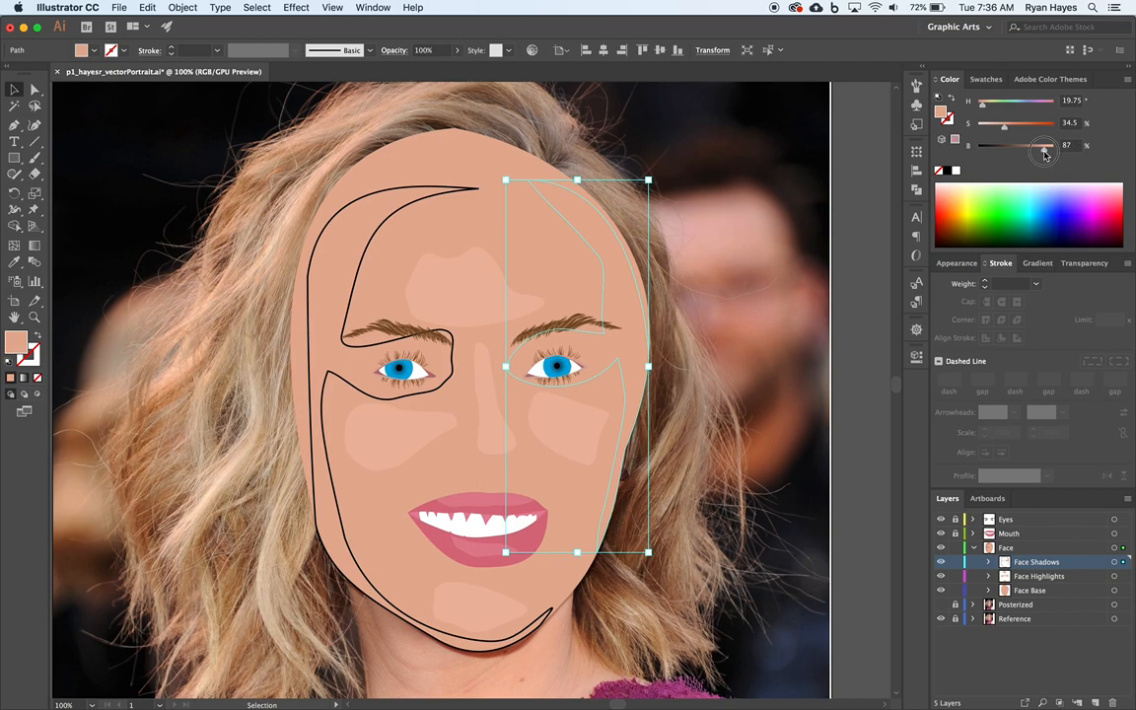
left_click_drag(1044, 145, 1040, 144)
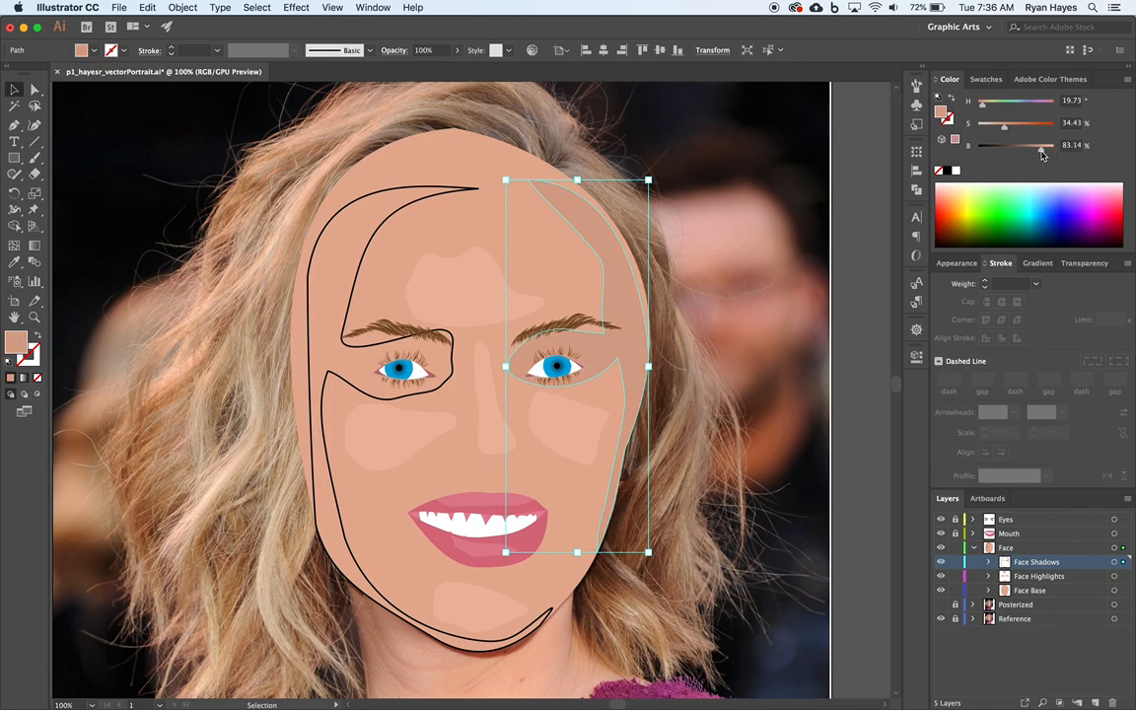
left_click_drag(1042, 145, 1038, 145)
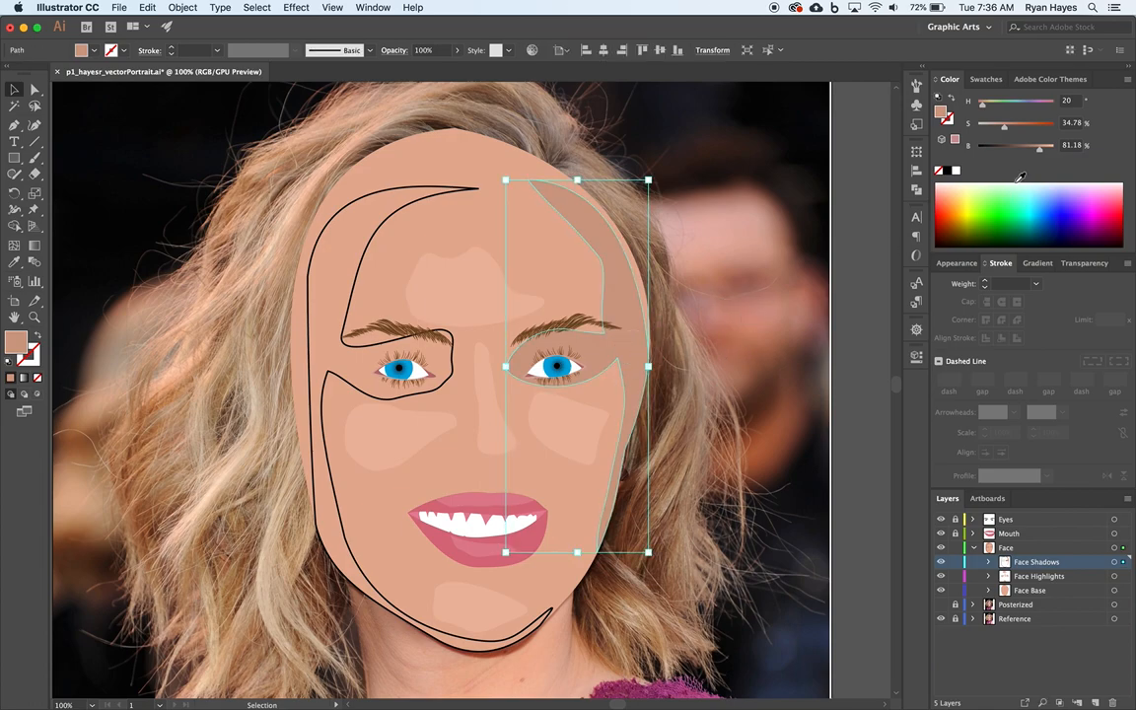
left_click_drag(1040, 145, 1040, 144)
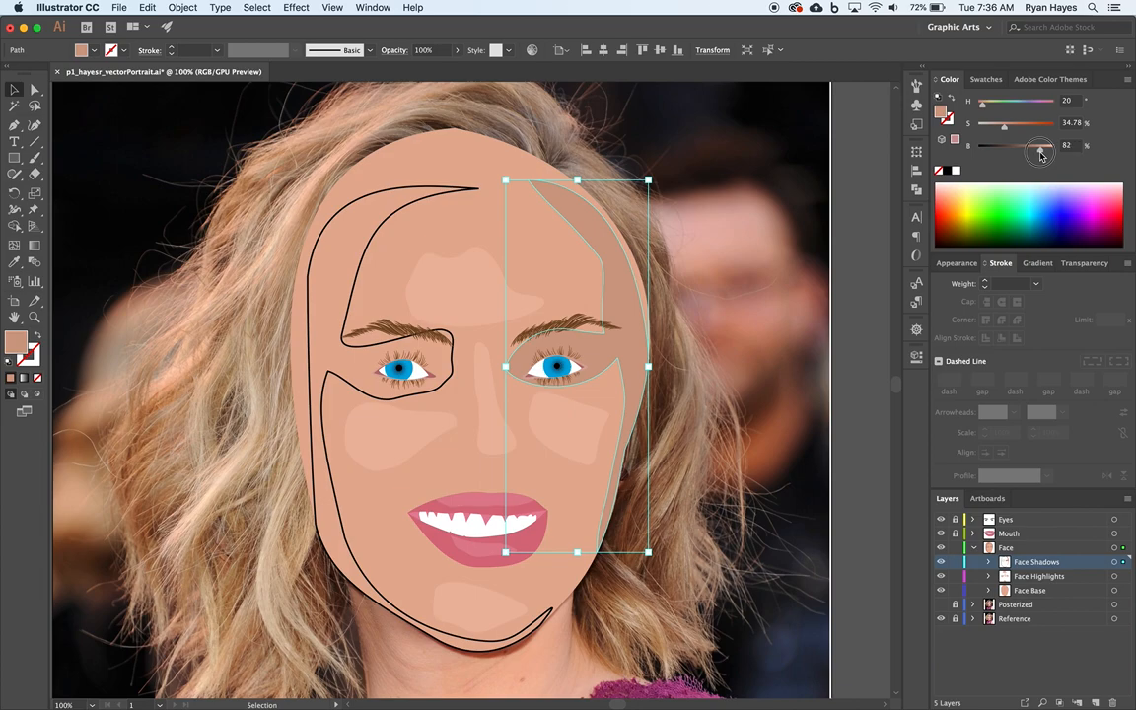
left_click_drag(1038, 146, 1043, 145)
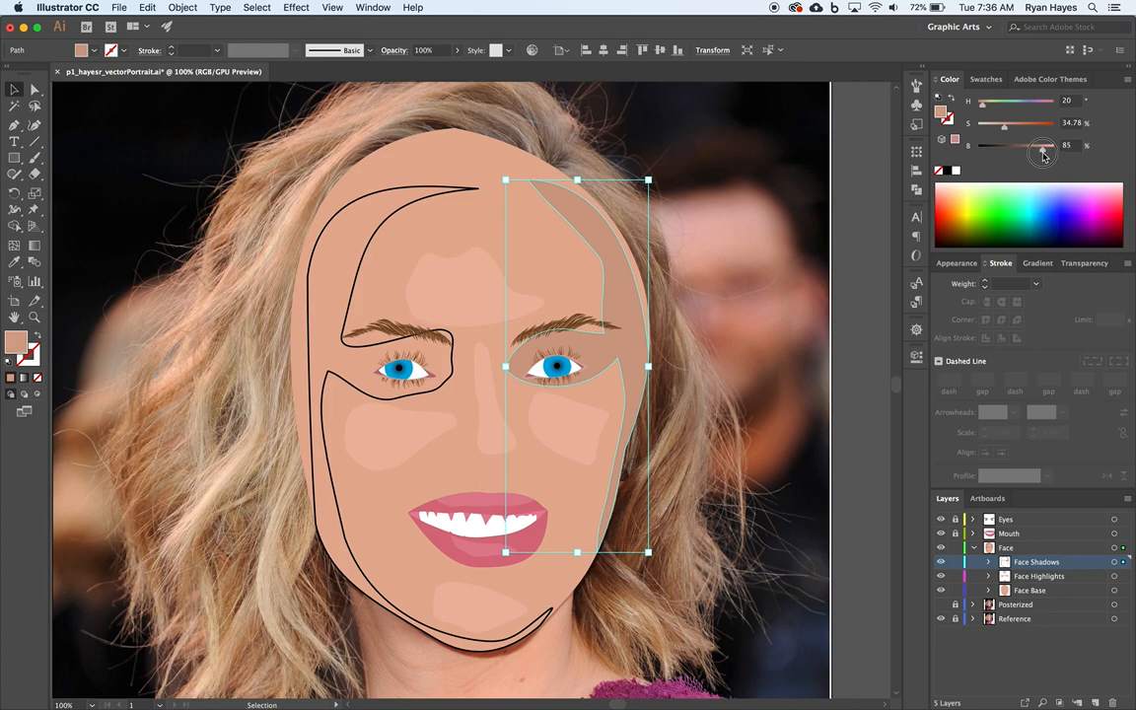
left_click(858, 355)
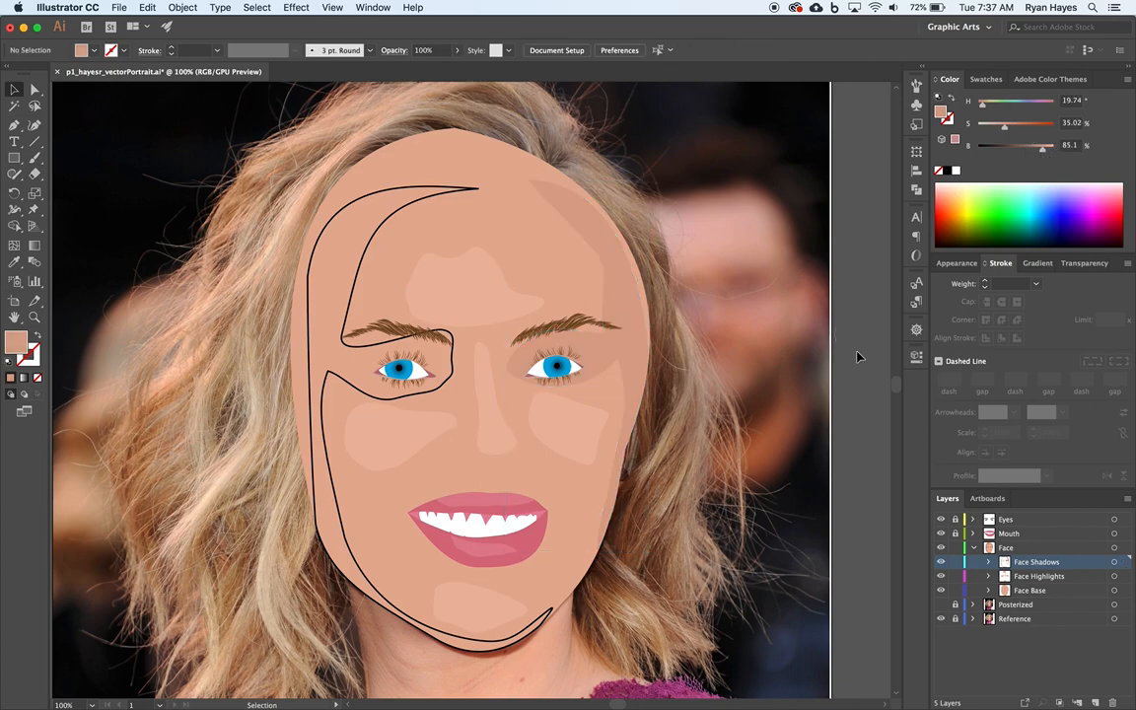